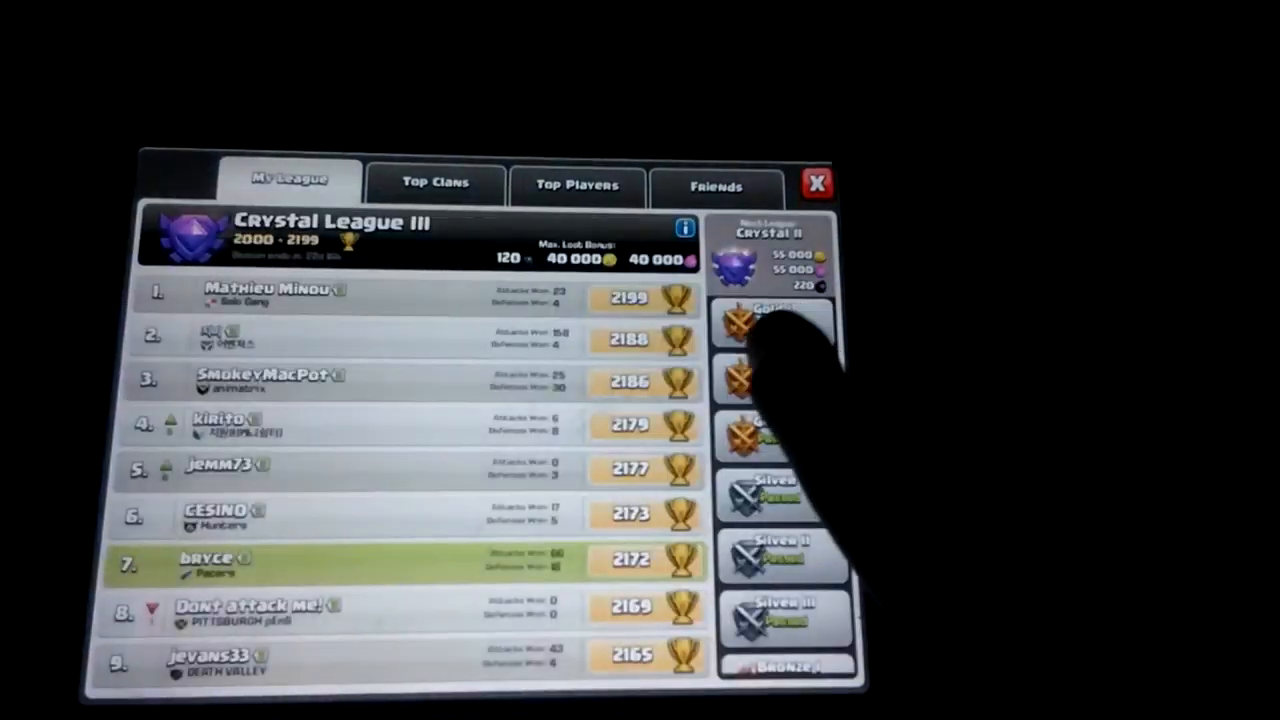
- Bring up the Crystal League III player rankings from the trophy count
{"action": "left_click", "coordinate": [816, 184]}
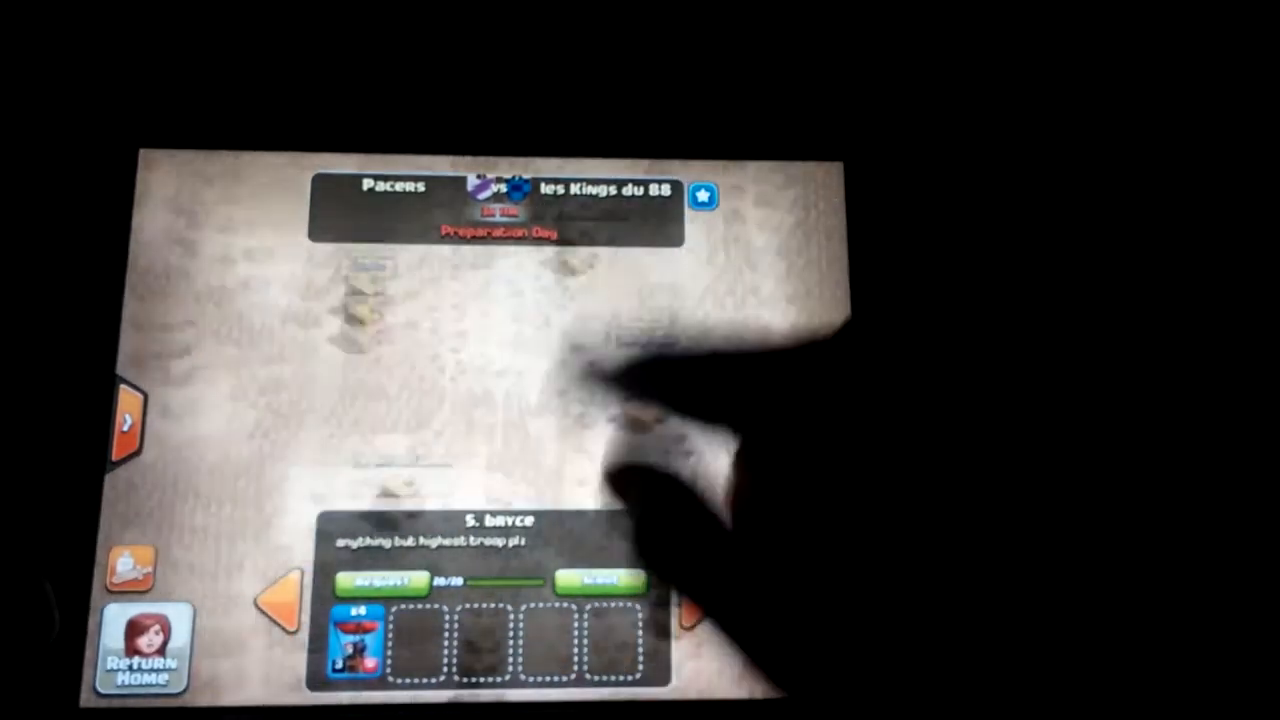
- Enter the Pacers vs les Kings du 88 clan war map on Preparation Day
{"action": "left_click", "coordinate": [140, 644]}
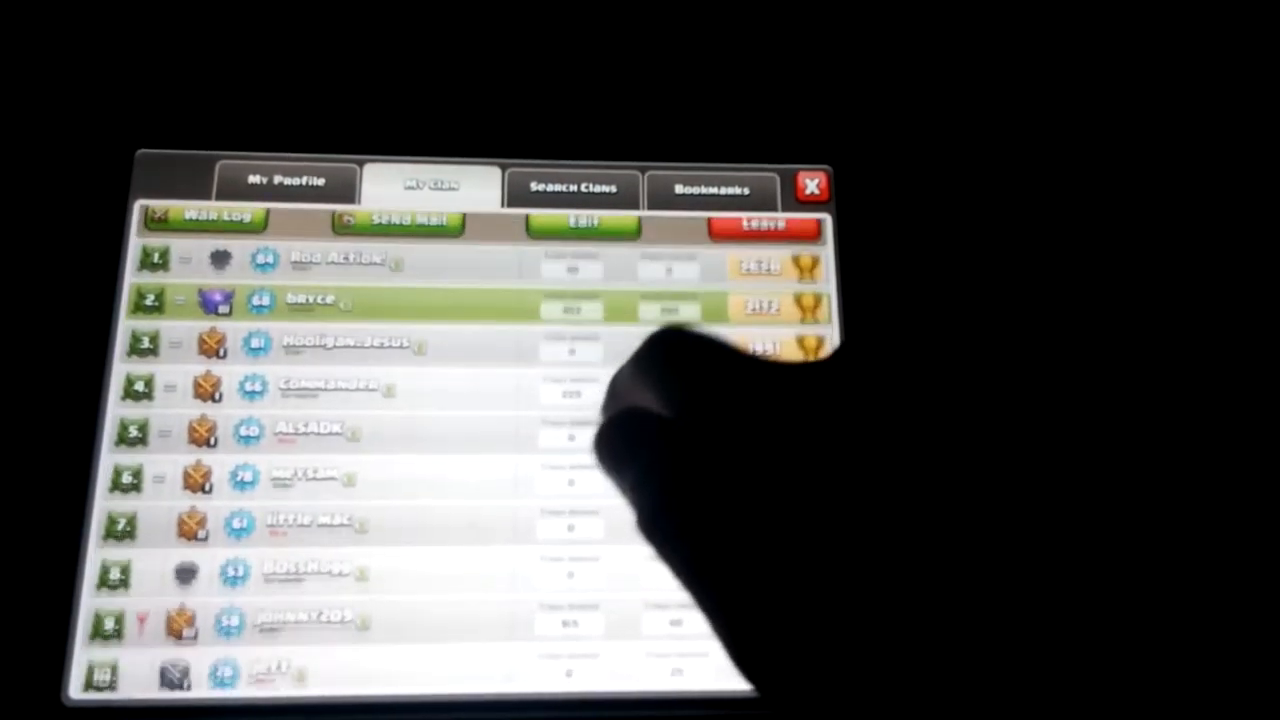
- Look over the Pacers member list, then switch to the Search Clans page
{"action": "scroll", "scroll_direction": "up", "scroll_amount": 3}
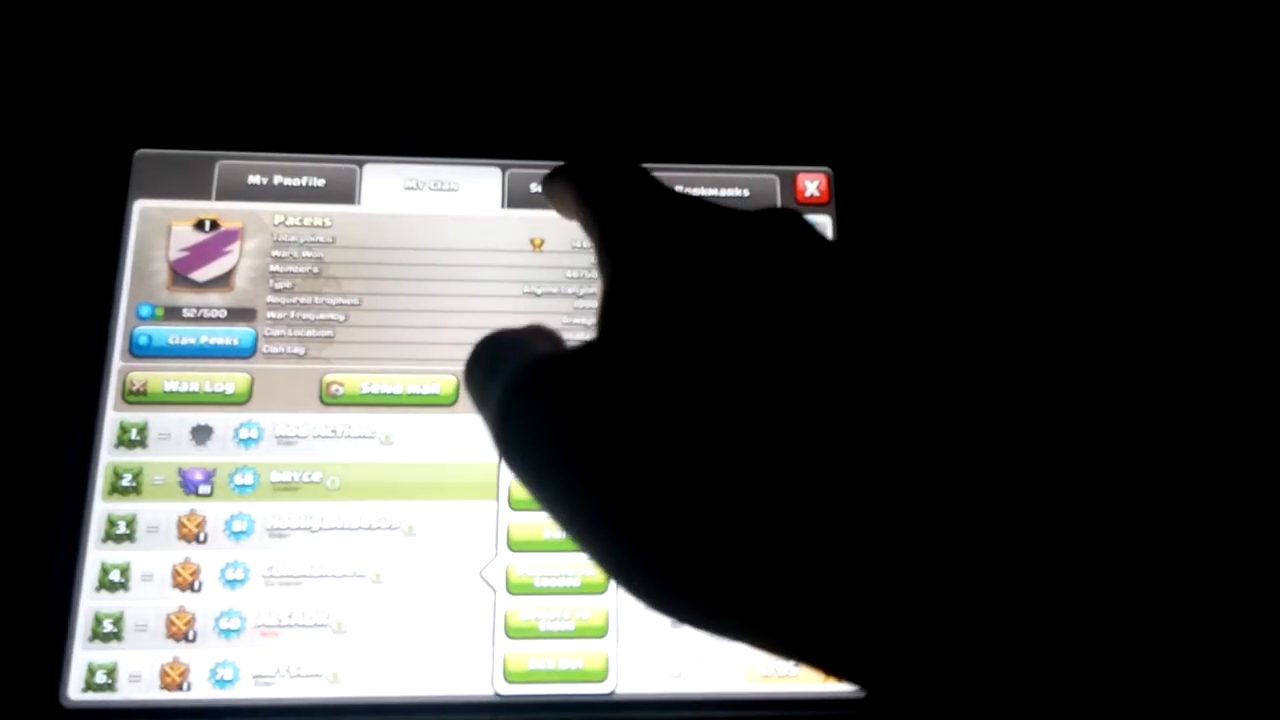
{"action": "left_click", "coordinate": [564, 184]}
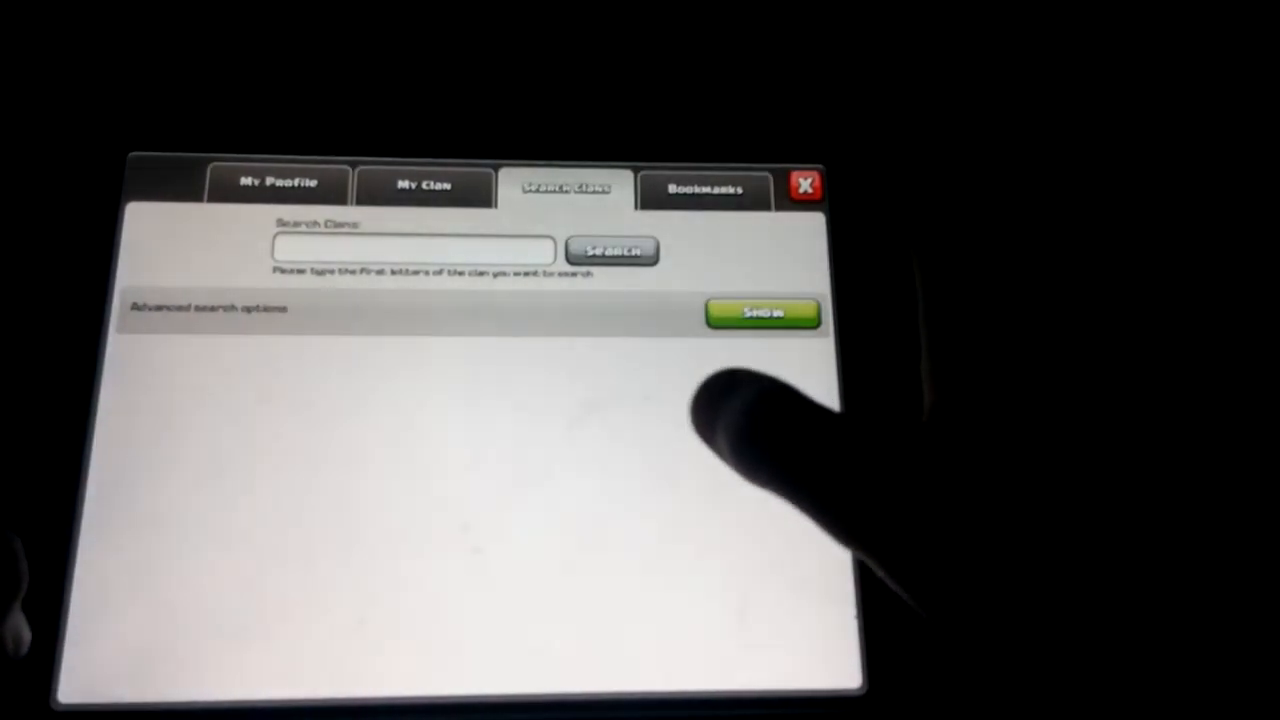
- Search for clans named 'Pacers' and browse down the results list
{"action": "left_click", "coordinate": [412, 248]}
{"action": "type", "text": "Pacers"}
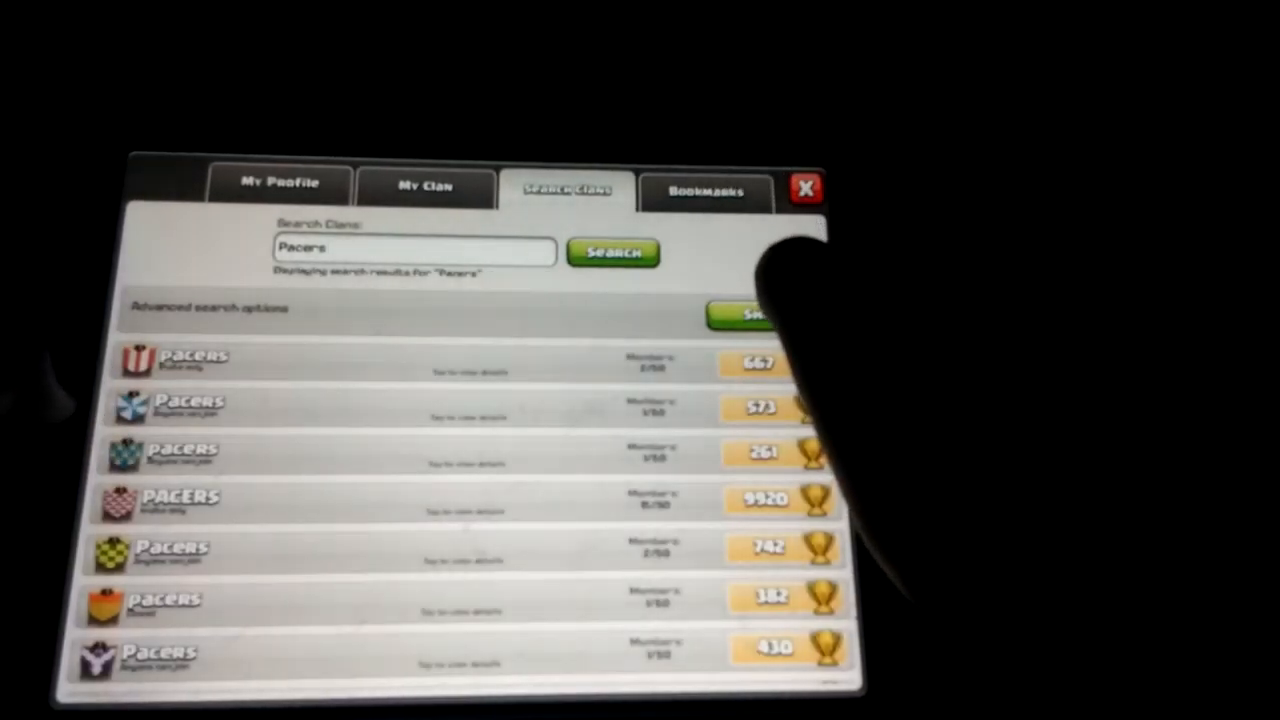
{"action": "scroll", "scroll_direction": "down", "scroll_amount": 3}
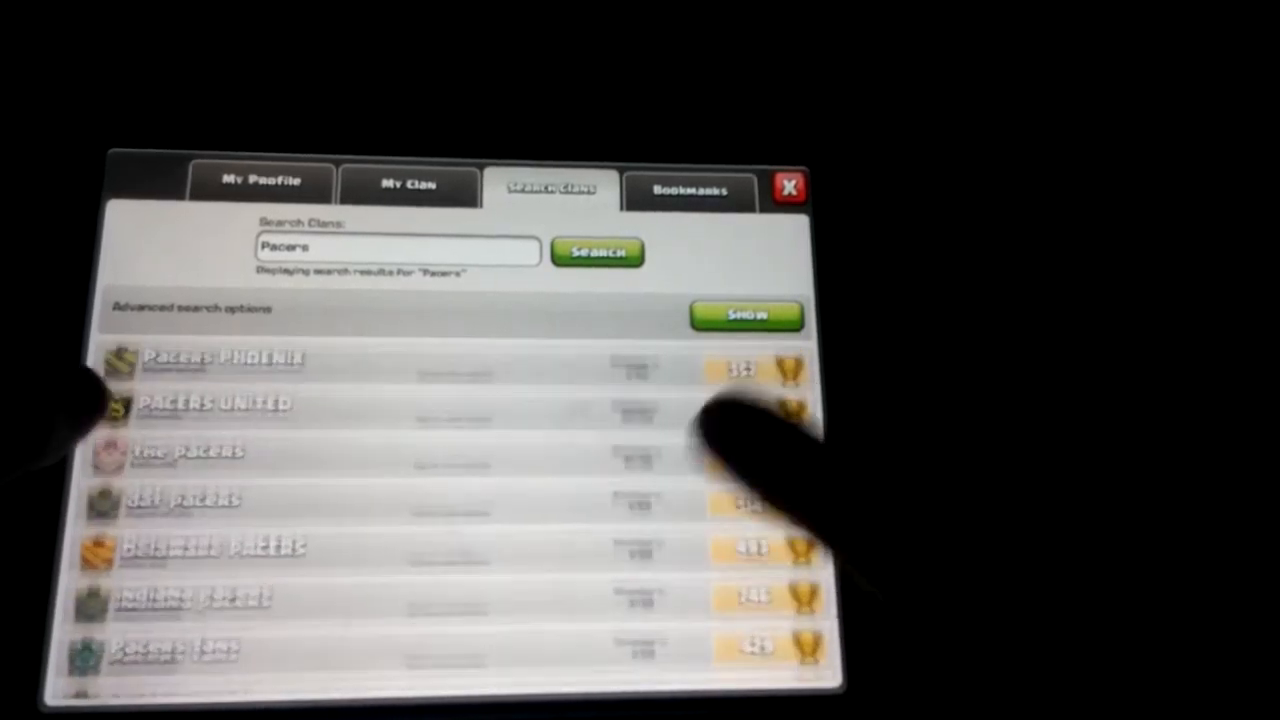
{"action": "scroll", "scroll_direction": "down", "scroll_amount": 3}
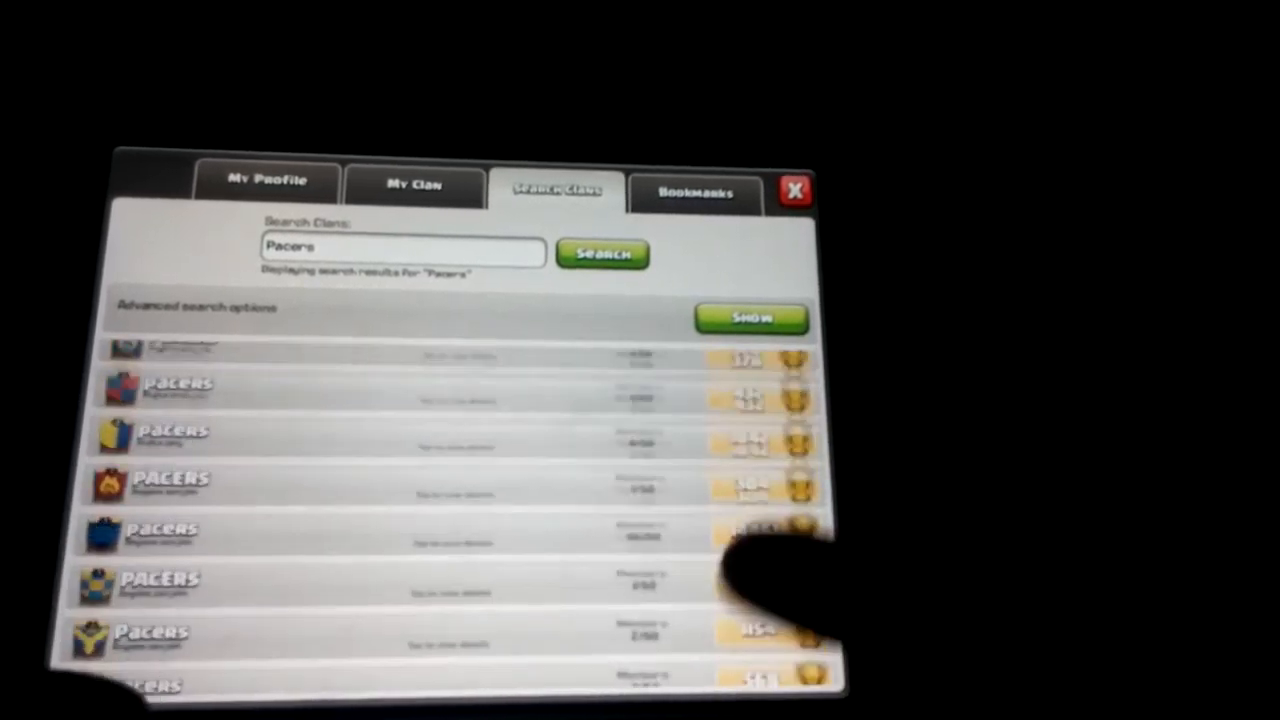
{"action": "scroll", "scroll_direction": "down", "scroll_amount": 3}
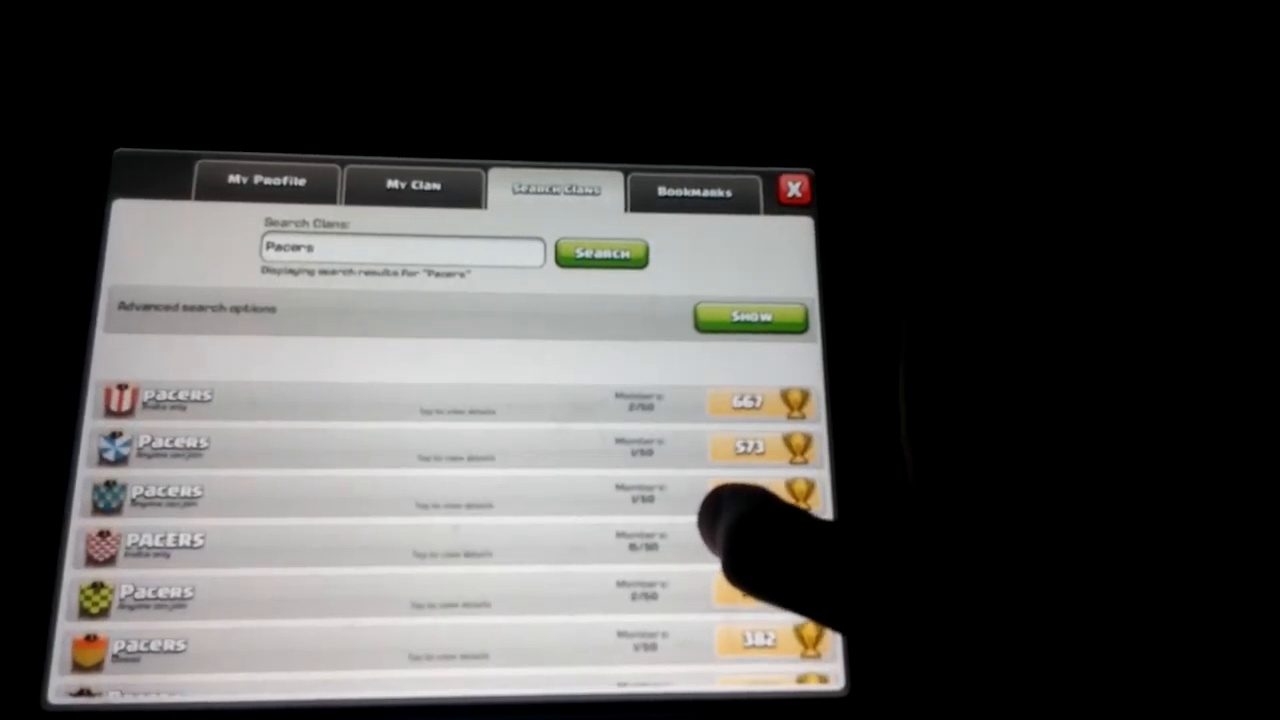
{"action": "scroll", "scroll_direction": "down", "scroll_amount": 3}
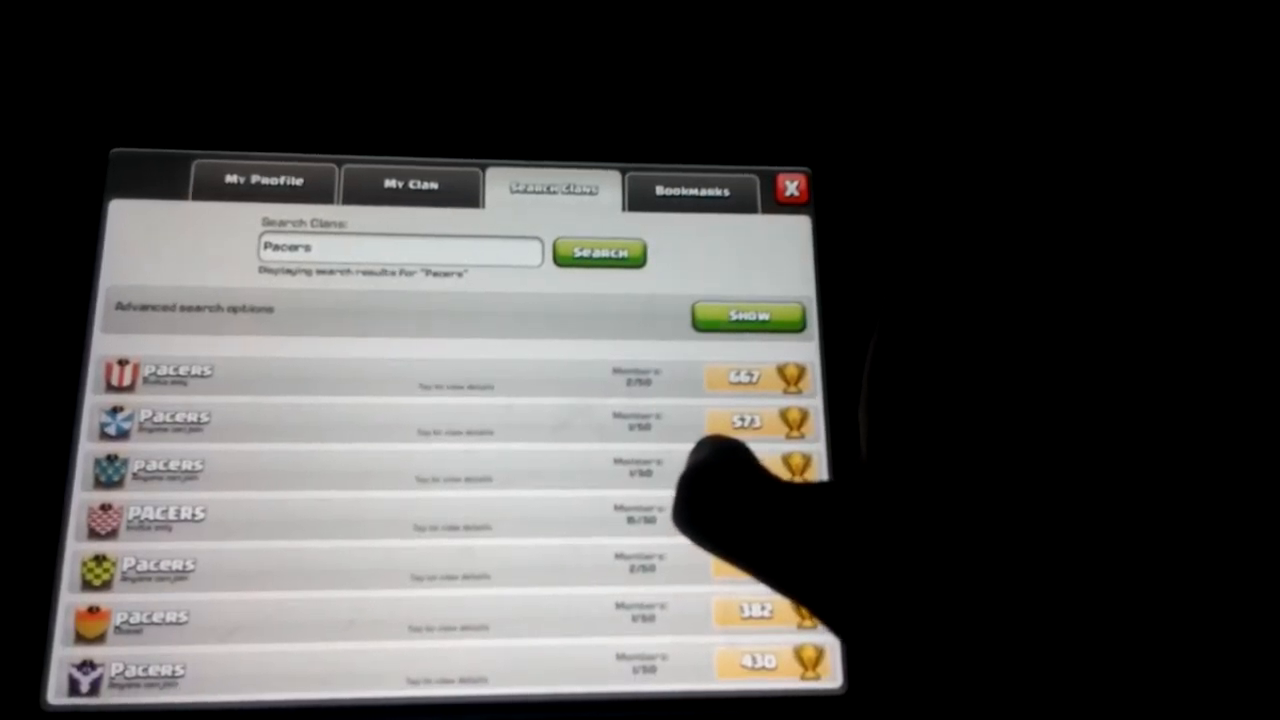
{"action": "mouse_move", "coordinate": [730, 500]}
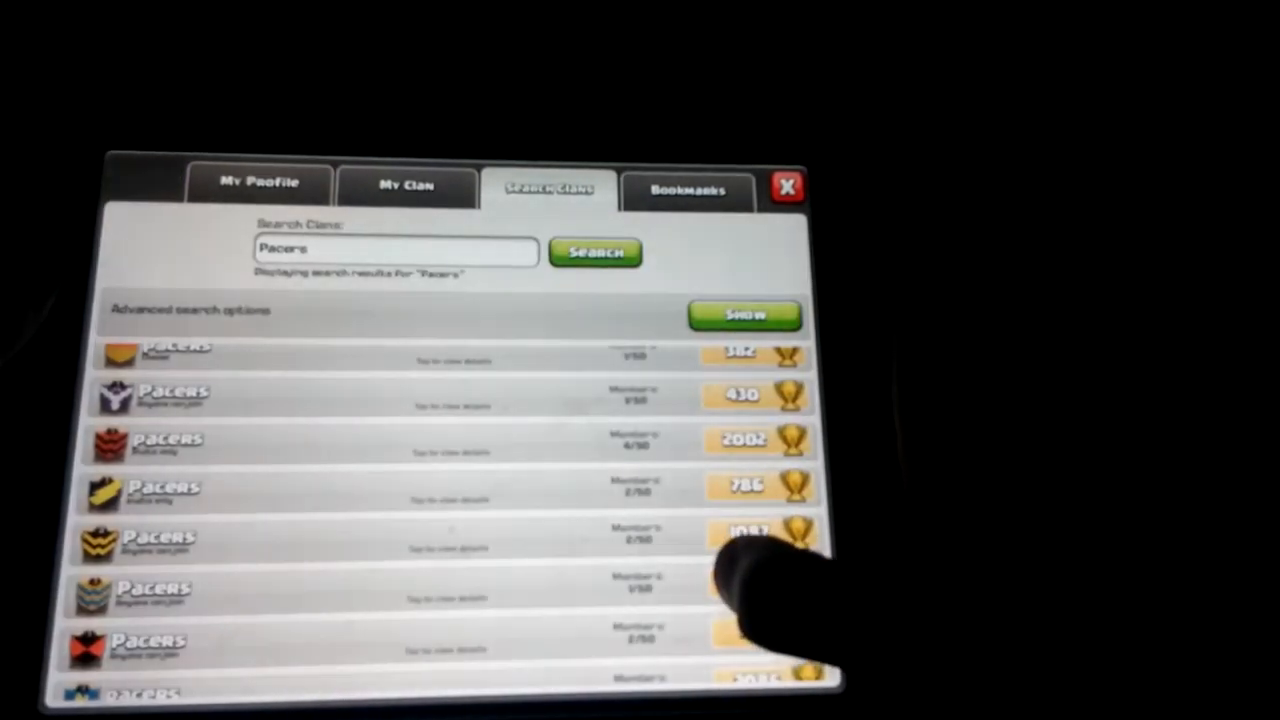
{"action": "scroll", "scroll_direction": "down", "scroll_amount": 3}
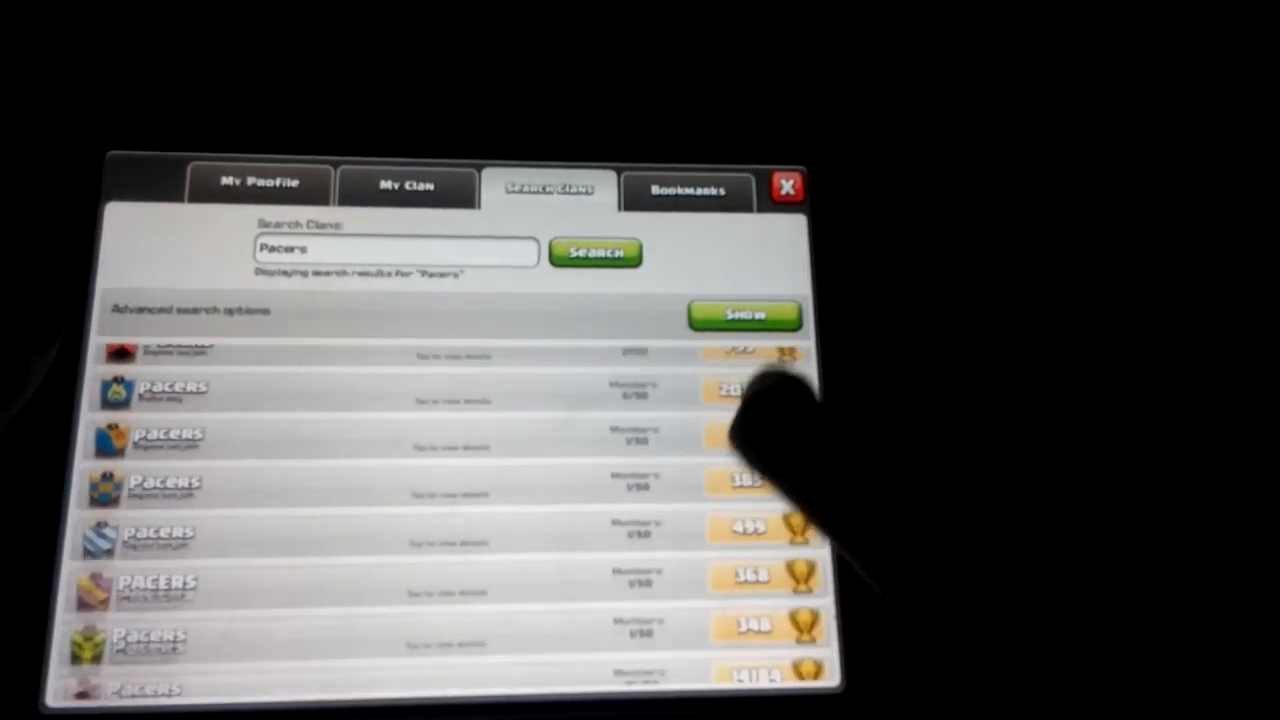
{"action": "scroll", "scroll_direction": "down", "scroll_amount": 3}
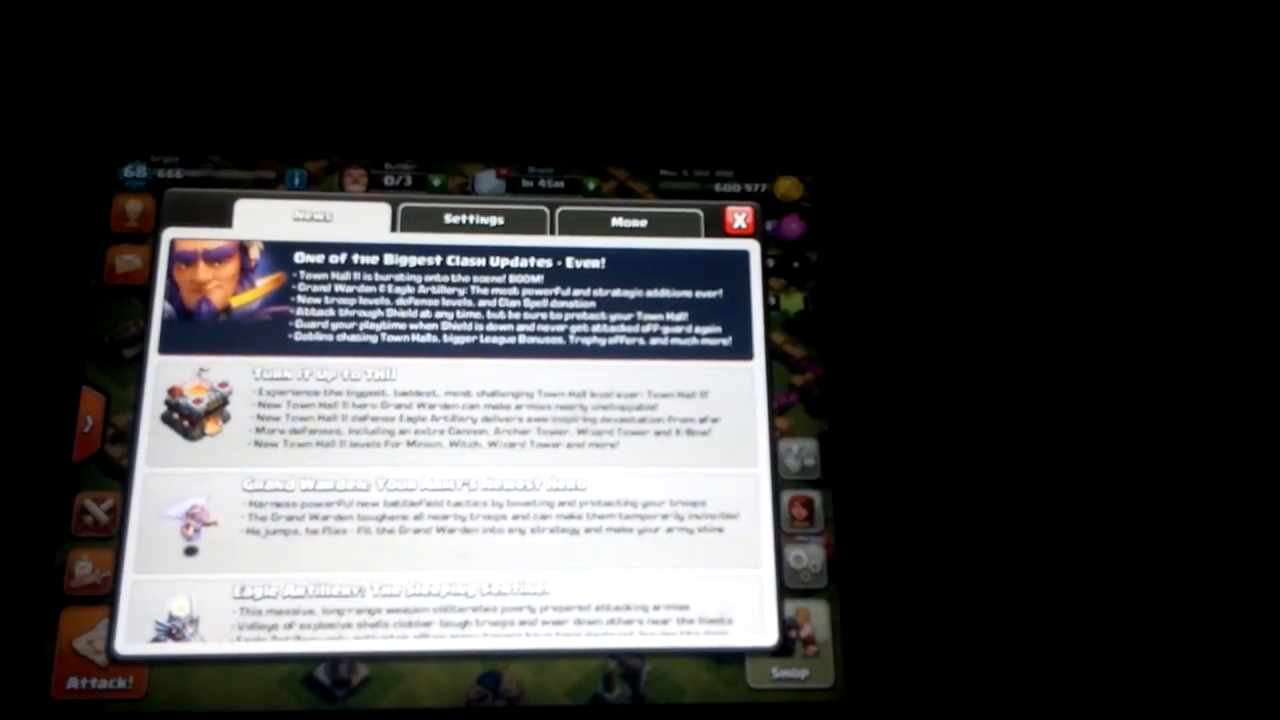
- Read through the Town Hall 11 update notes in the News panel
{"action": "scroll", "scroll_direction": "down", "scroll_amount": 3}
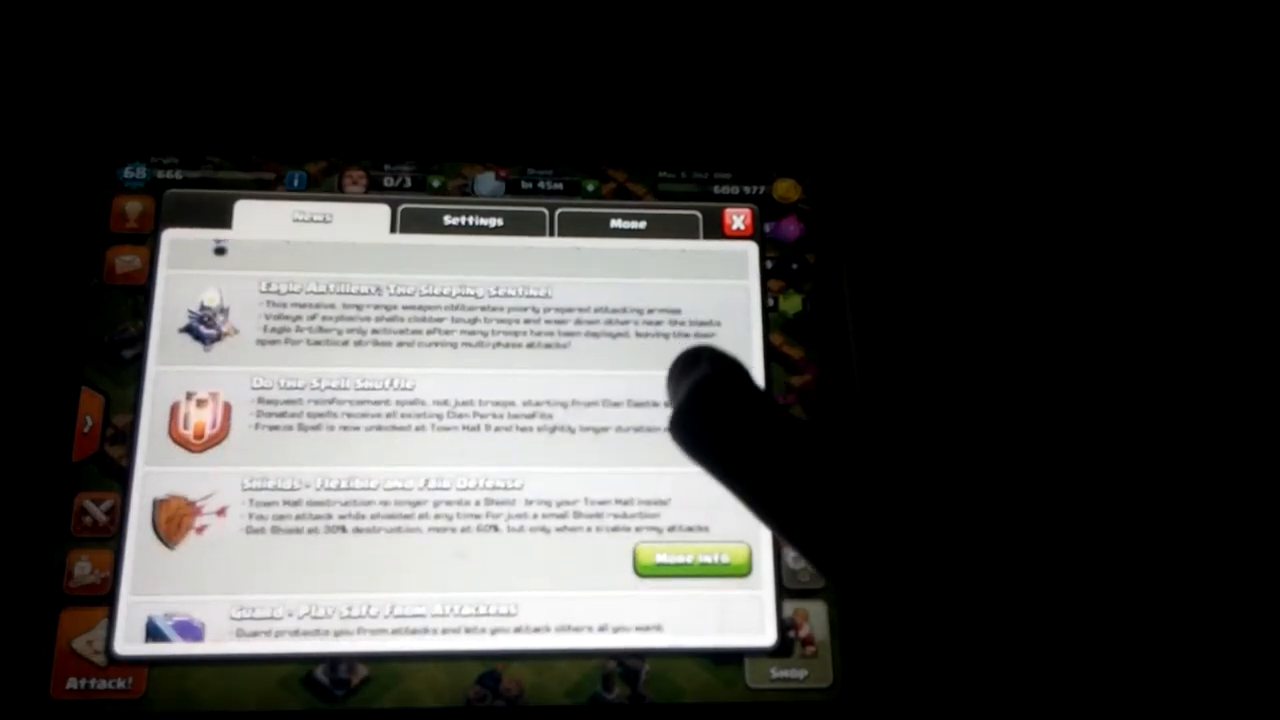
{"action": "scroll", "scroll_direction": "down", "scroll_amount": 3}
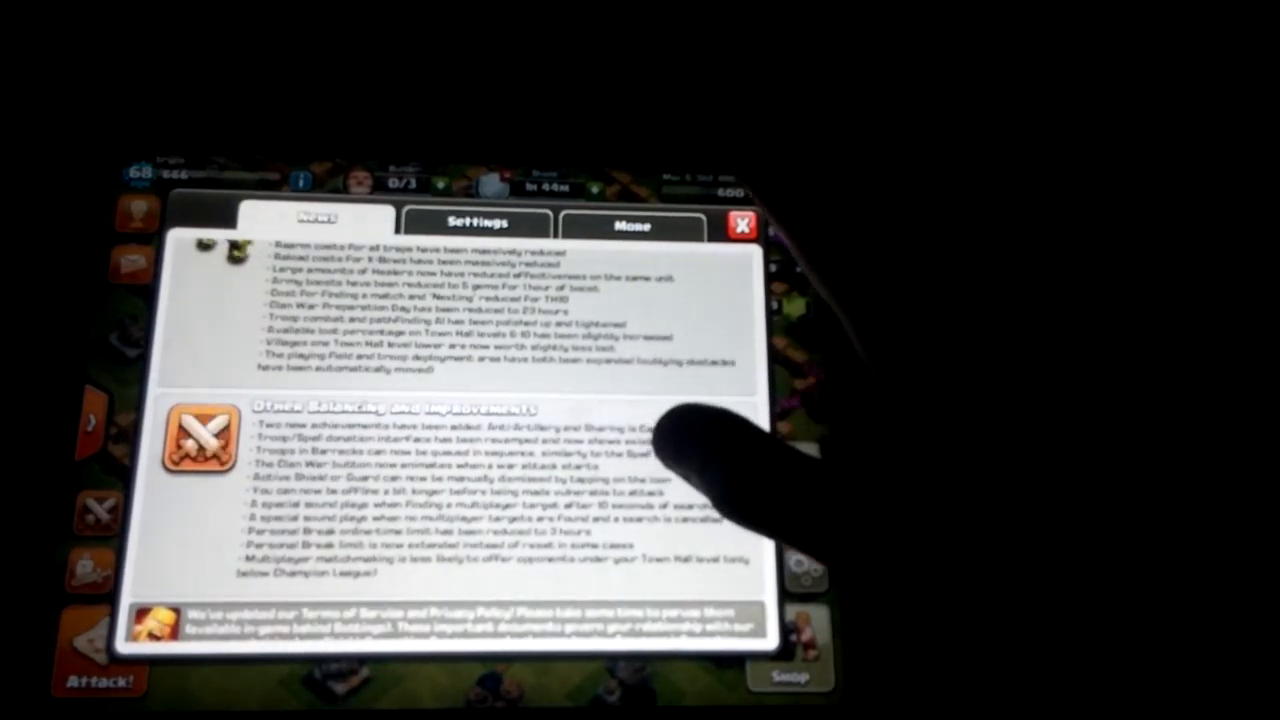
{"action": "scroll", "scroll_direction": "down", "scroll_amount": 3}
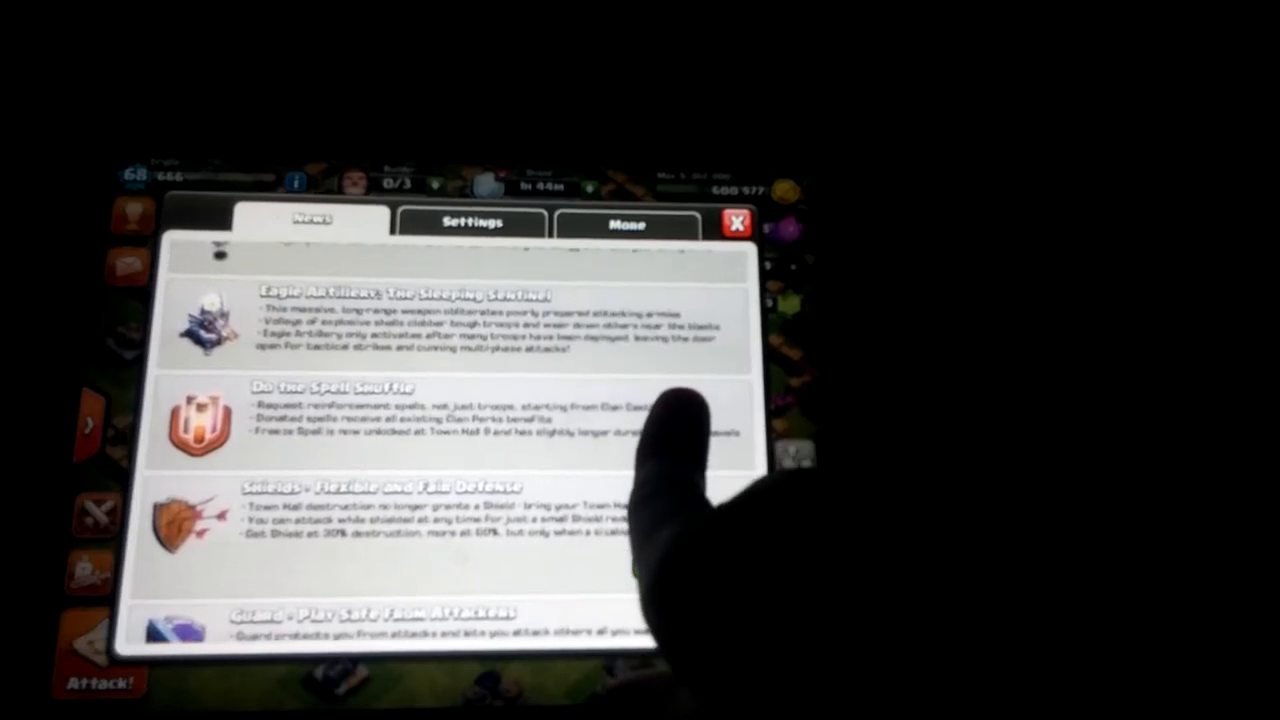
{"action": "scroll", "scroll_direction": "up", "scroll_amount": 3}
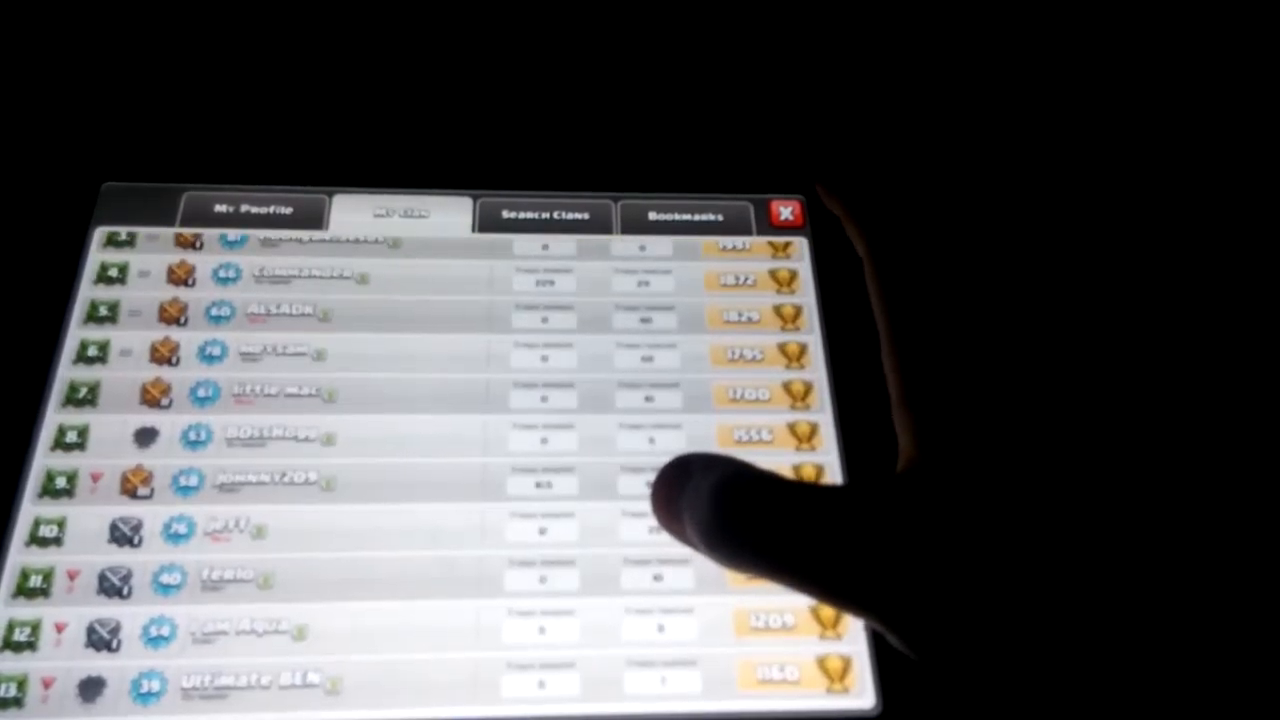
- Browse the My Clan roster down to members ranked around 29 to 39
{"action": "left_click", "coordinate": [310, 276]}
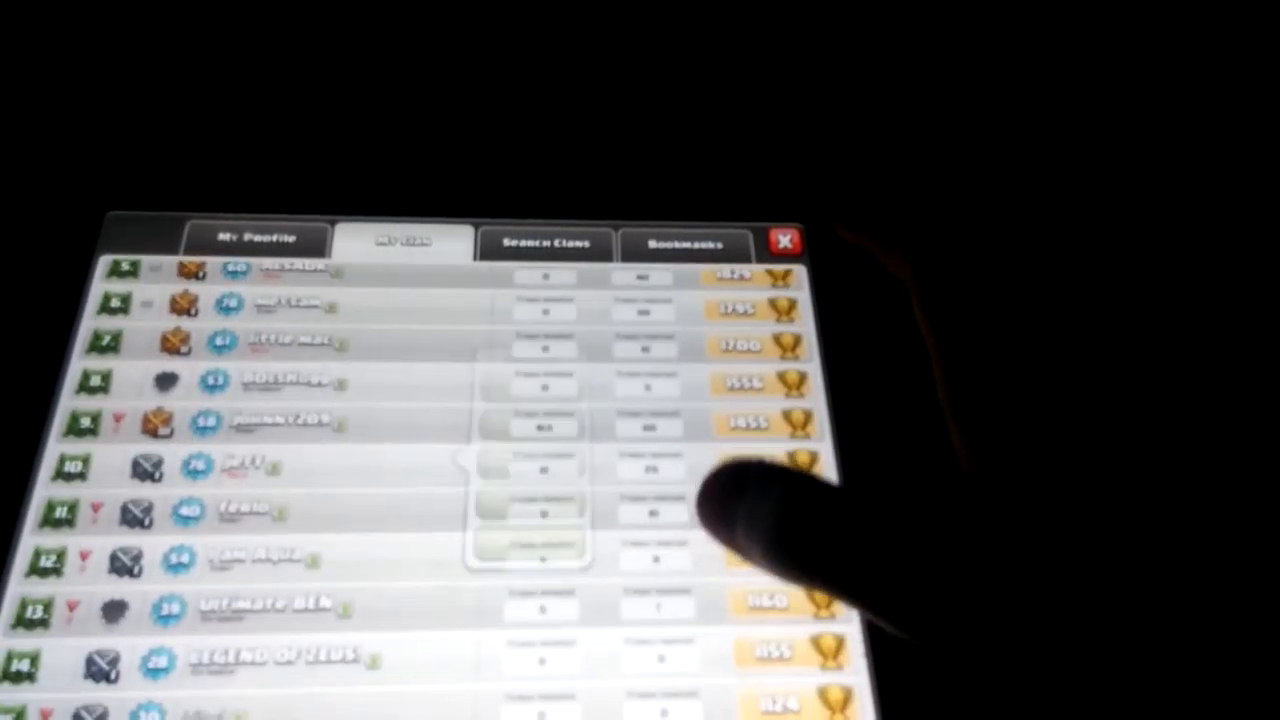
{"action": "scroll", "scroll_direction": "down", "scroll_amount": 3}
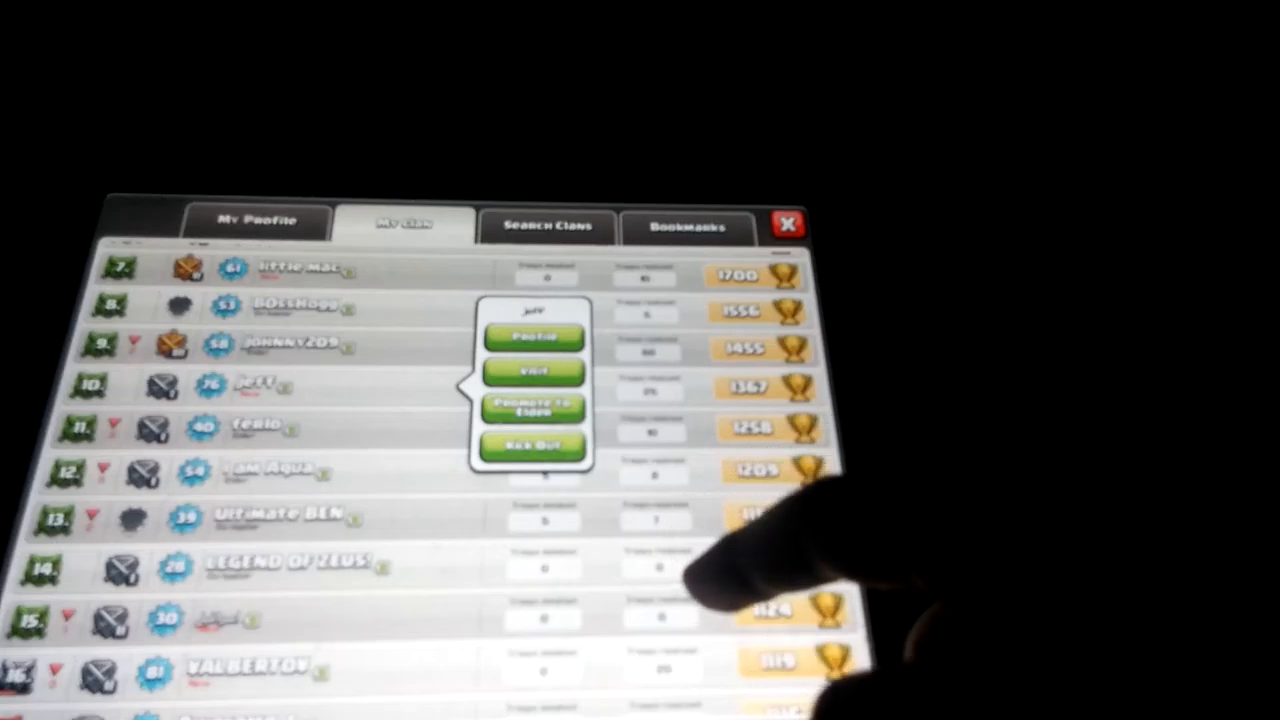
{"action": "scroll", "scroll_direction": "down", "scroll_amount": 3}
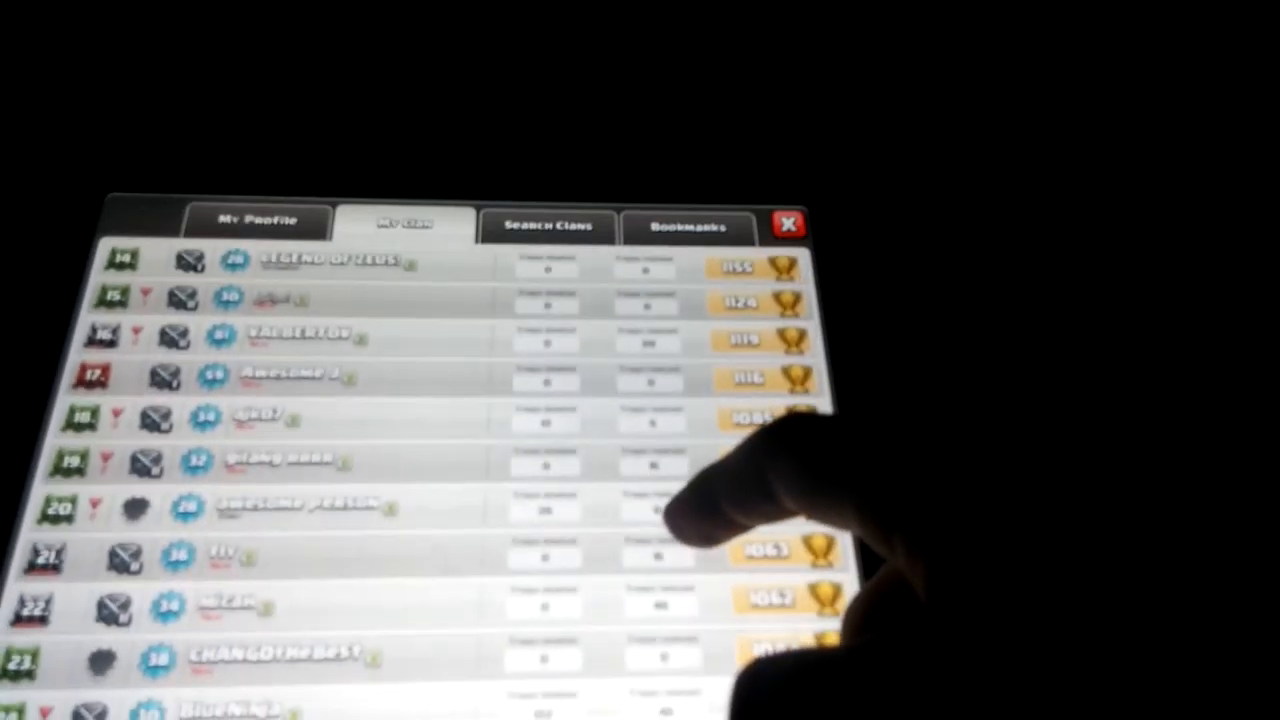
{"action": "scroll", "scroll_direction": "down", "scroll_amount": 3}
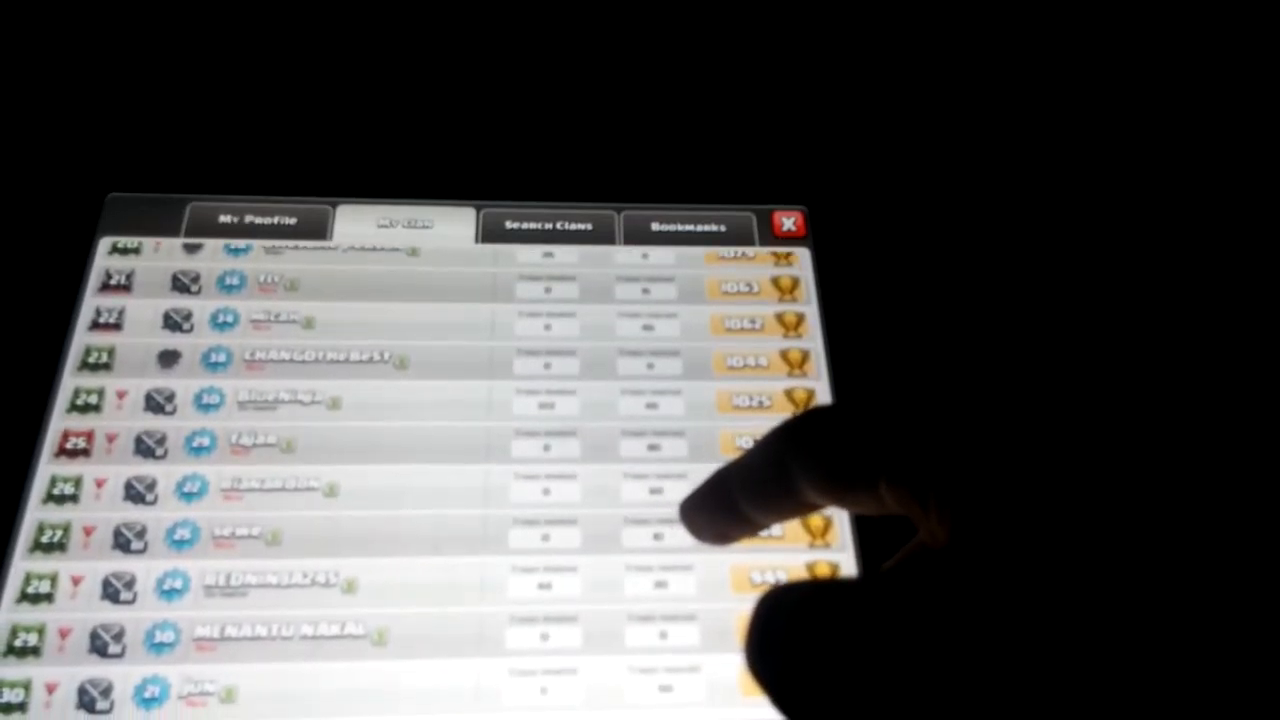
{"action": "scroll", "scroll_direction": "down", "scroll_amount": 3}
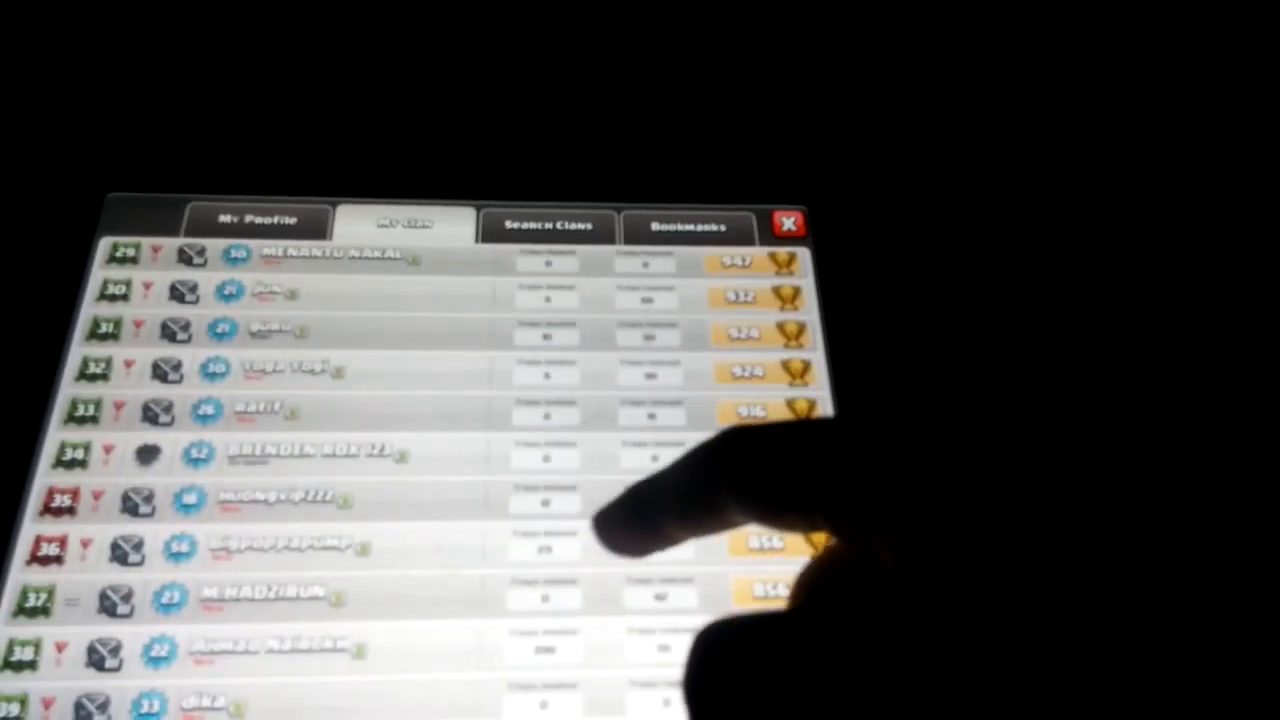
{"action": "scroll", "scroll_direction": "down", "scroll_amount": 3}
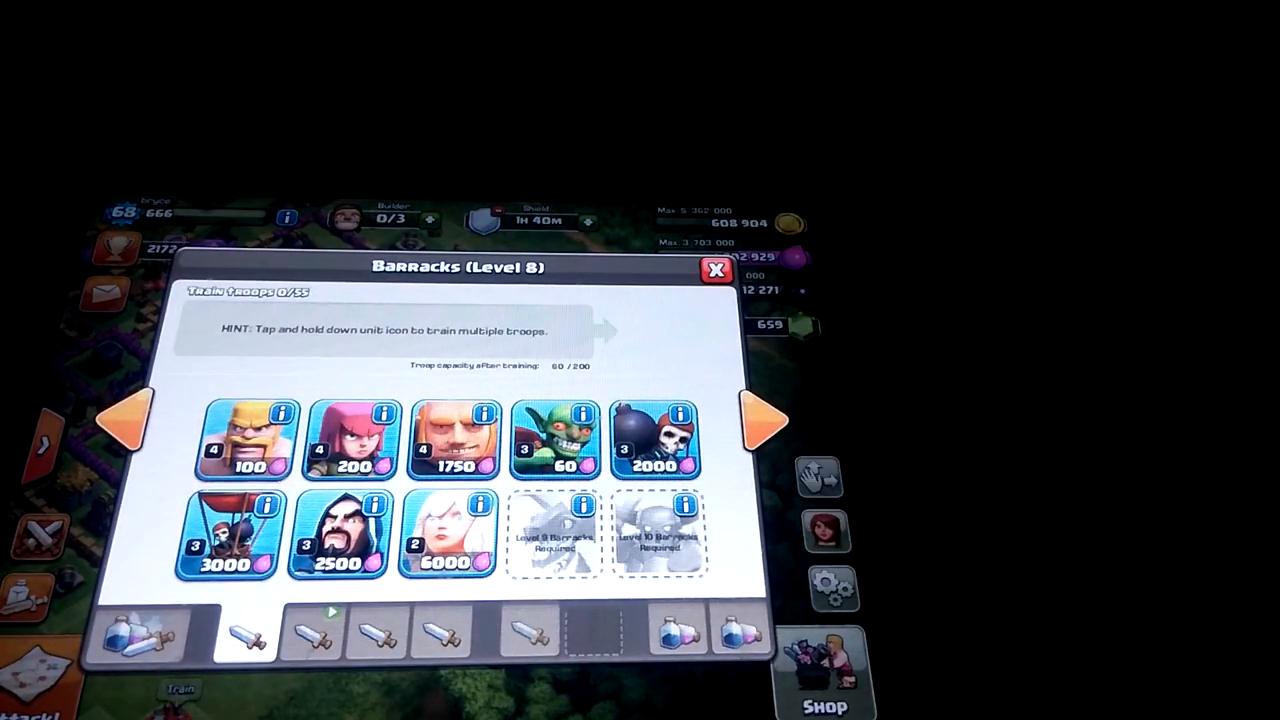
- Close the Level 8 Barracks troop-training window
{"action": "left_click", "coordinate": [350, 440]}
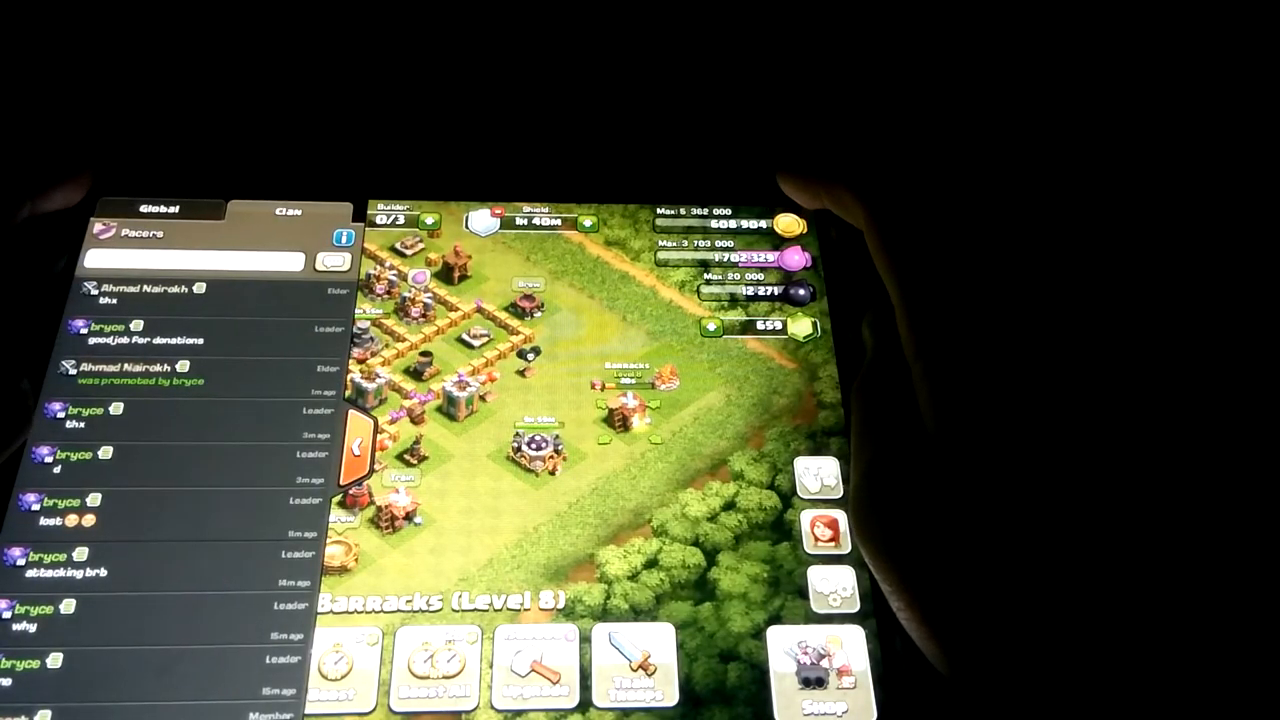
- Start a multiplayer Find a Match search to load the first opponent village
{"action": "left_click", "coordinate": [190, 260]}
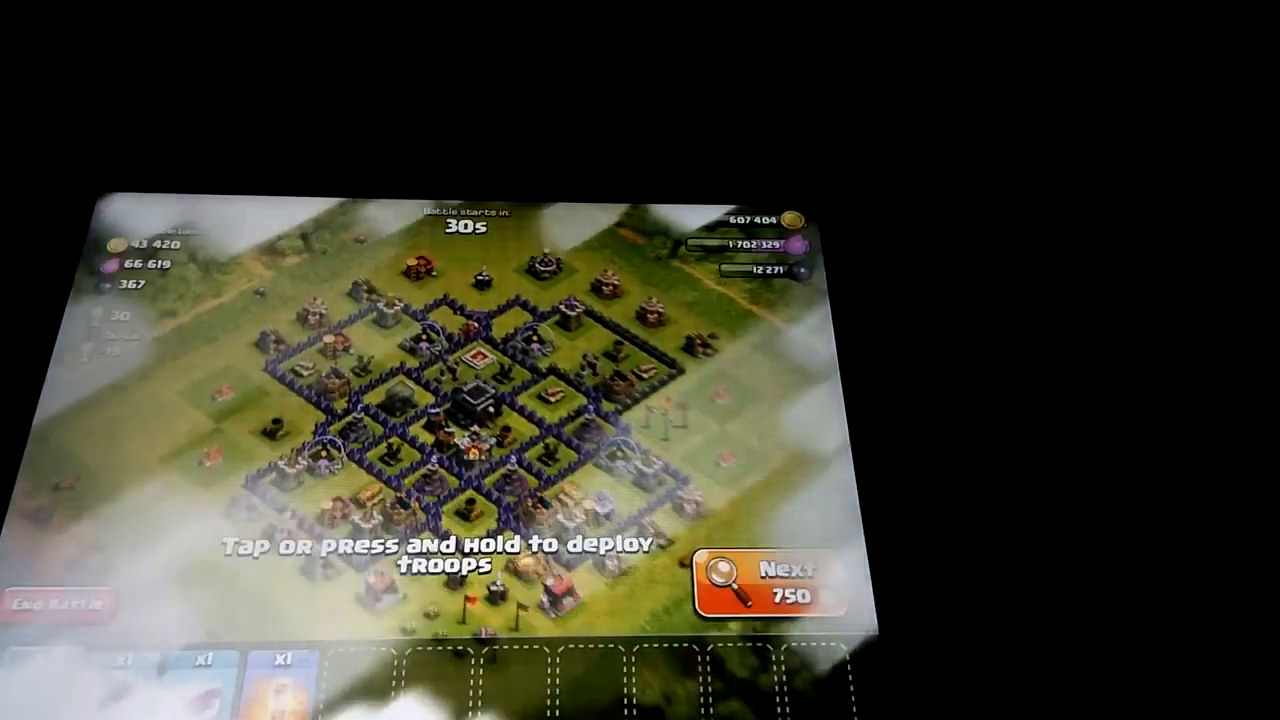
- Skip past three opponent villages with Next to see other bases
{"action": "left_click", "coordinate": [784, 584]}
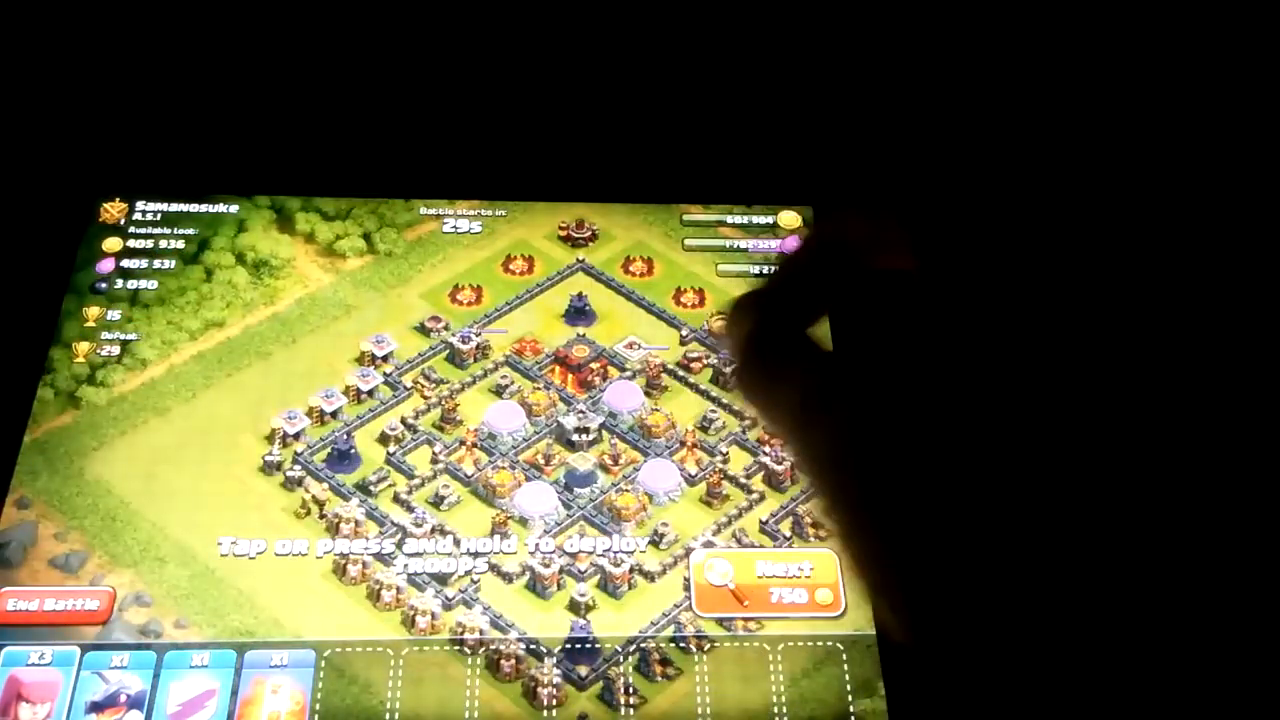
{"action": "left_click", "coordinate": [770, 584]}
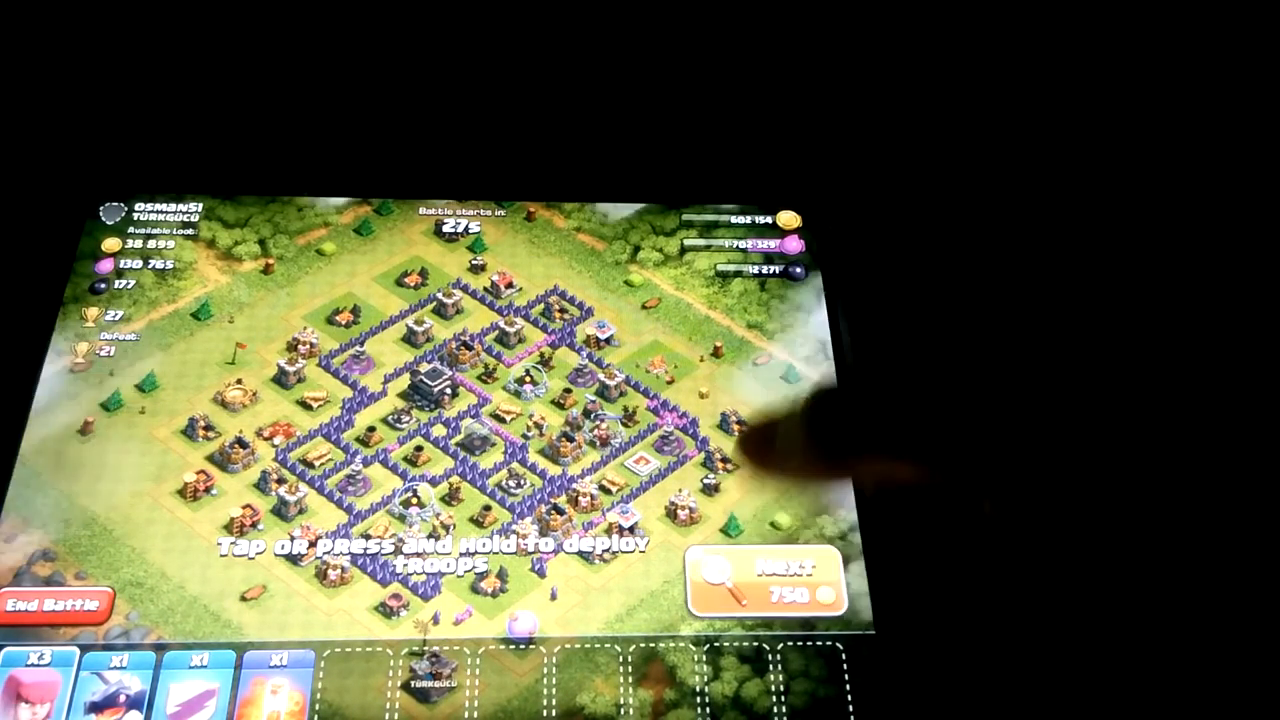
{"action": "left_click", "coordinate": [772, 570]}
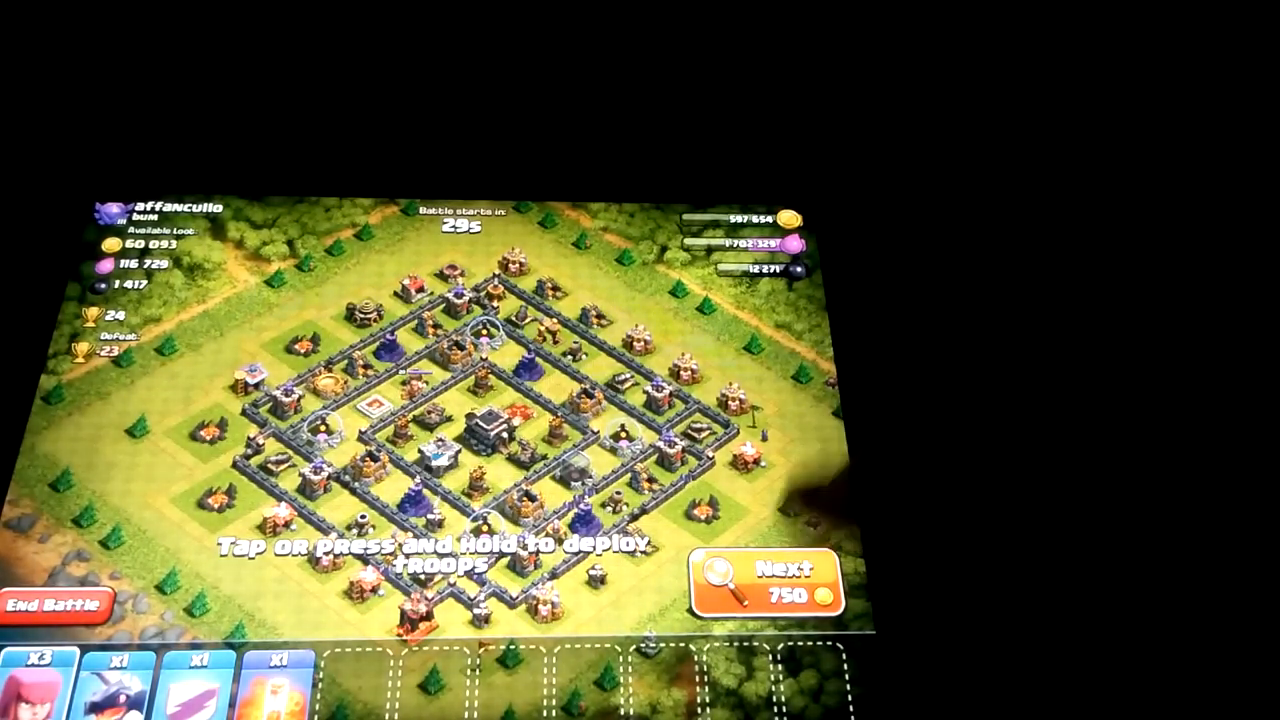
- Skip seven more opponents with the 750-gold Next button, looking for a better base
{"action": "left_click", "coordinate": [784, 584]}
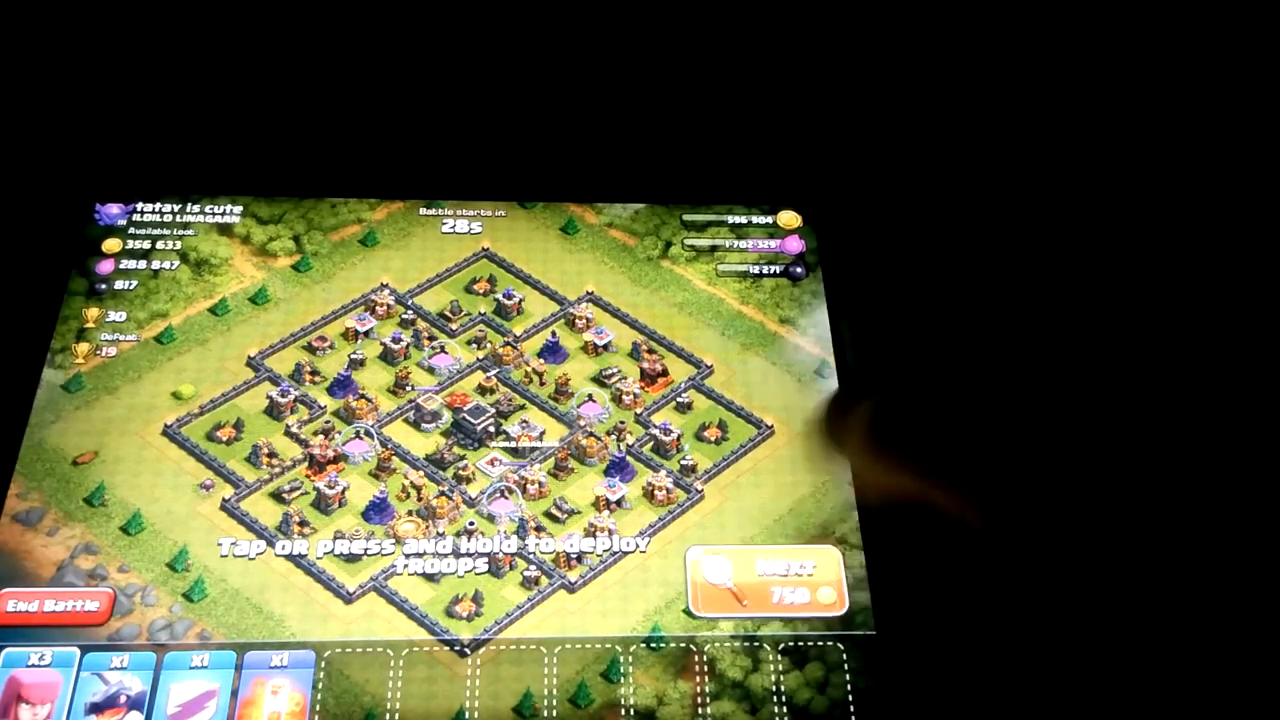
{"action": "left_click", "coordinate": [780, 578]}
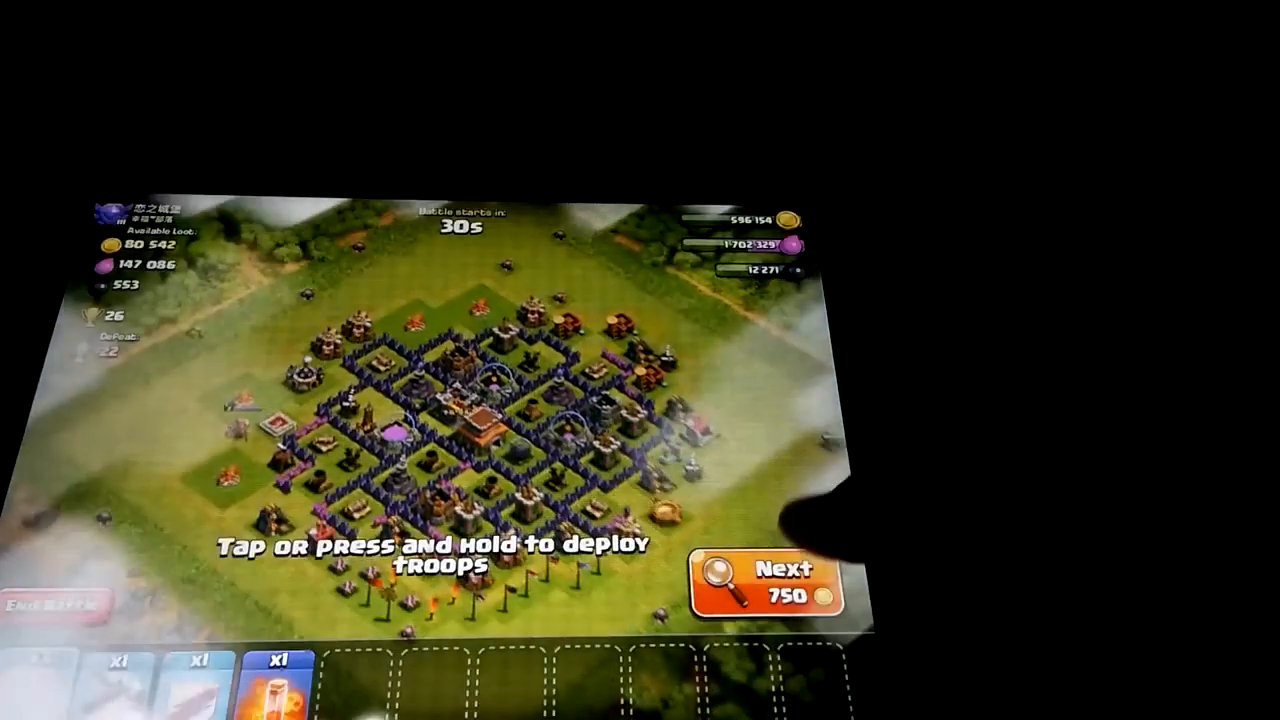
{"action": "left_click", "coordinate": [770, 580]}
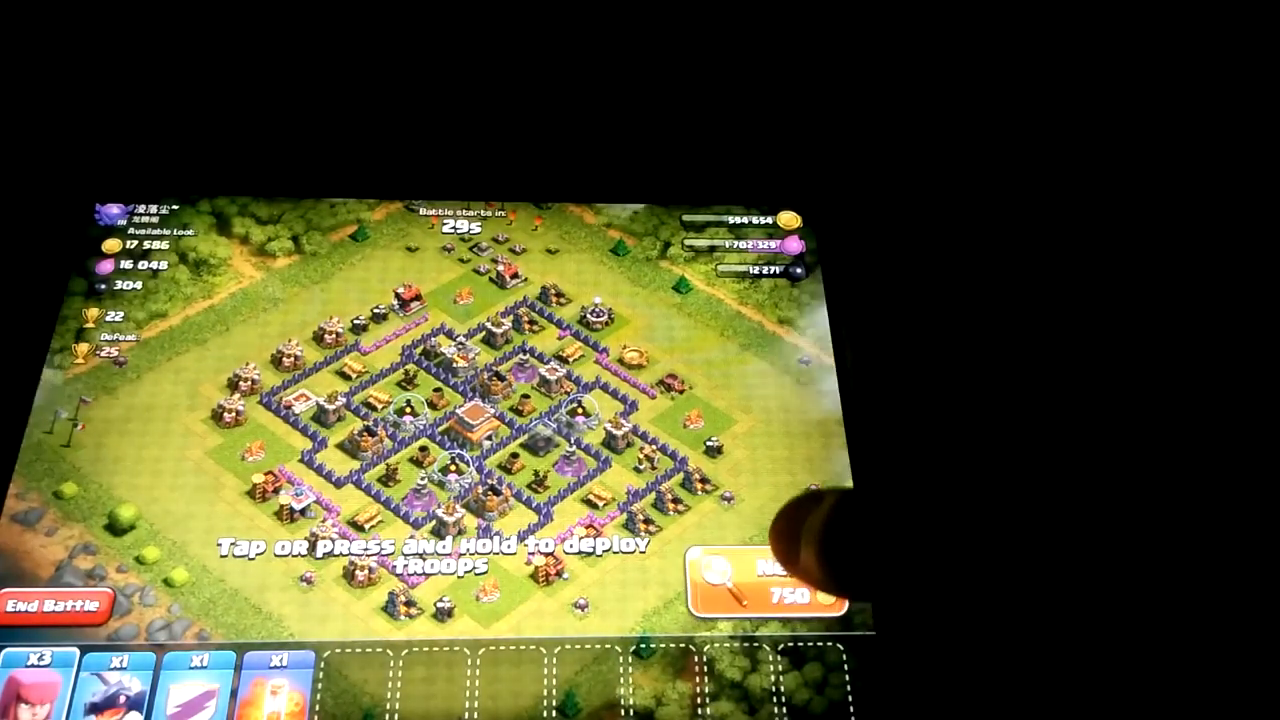
{"action": "left_click", "coordinate": [764, 584]}
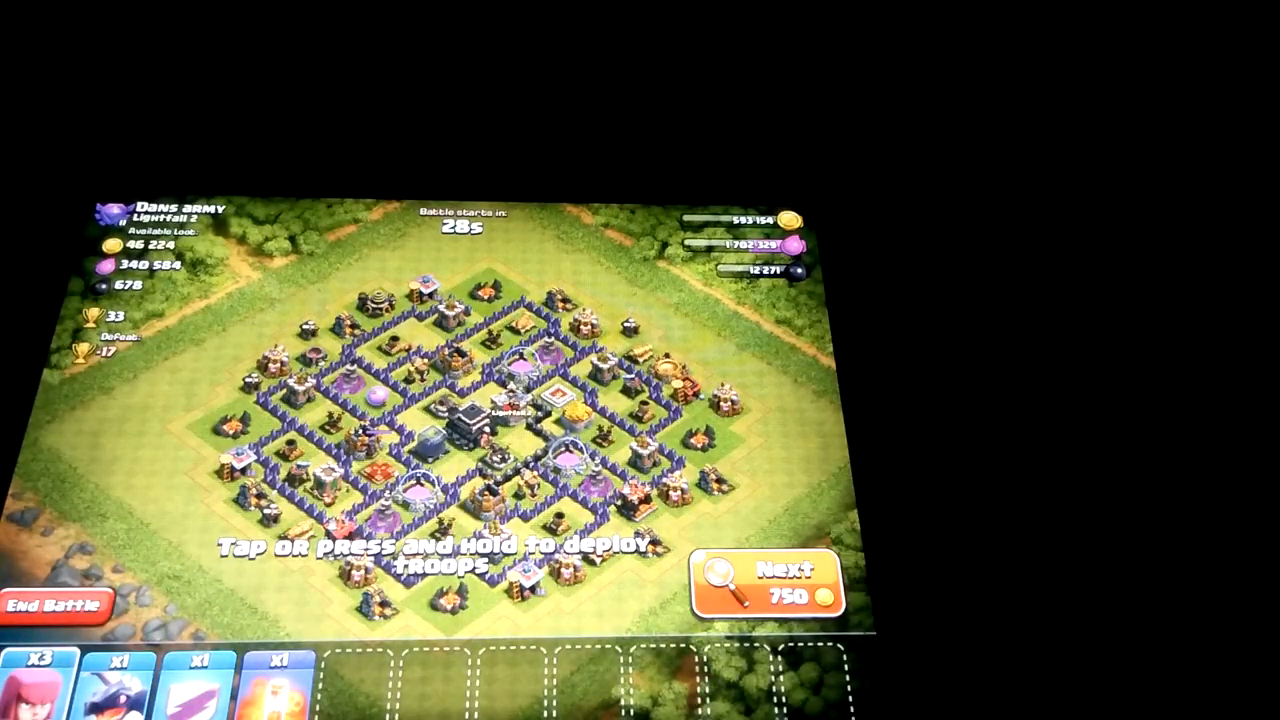
{"action": "left_click", "coordinate": [768, 584]}
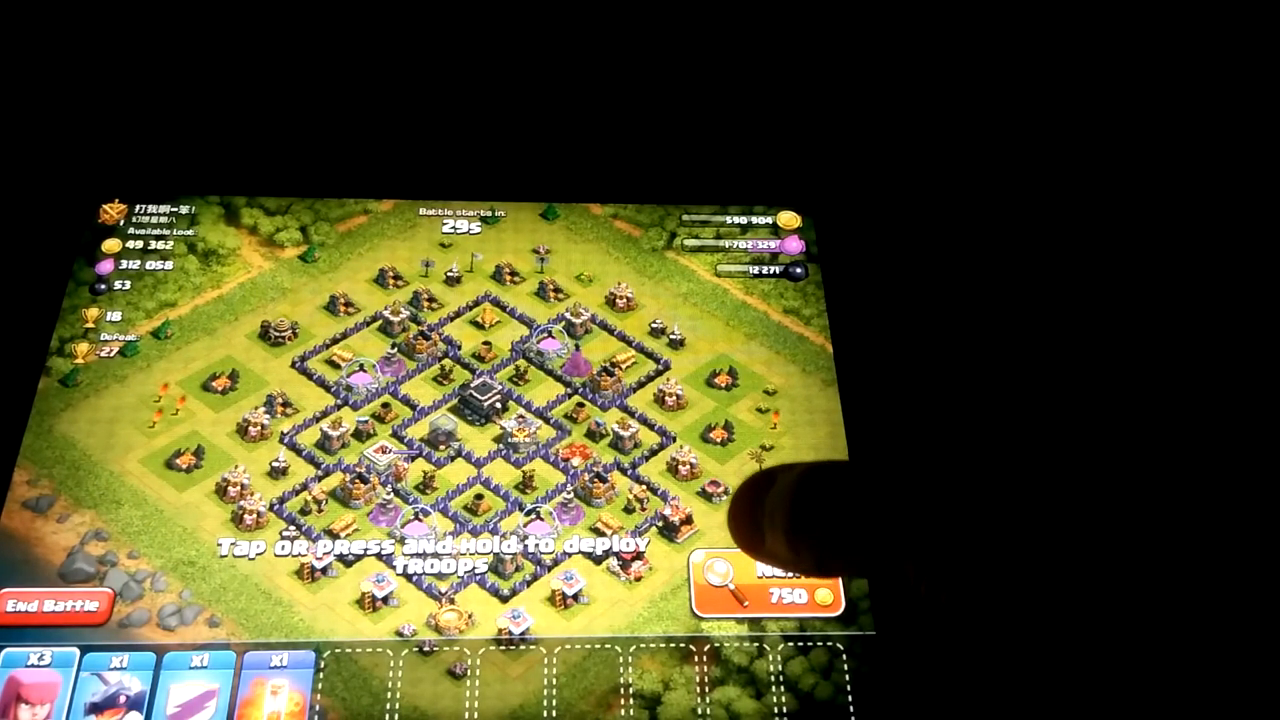
{"action": "left_click", "coordinate": [770, 584]}
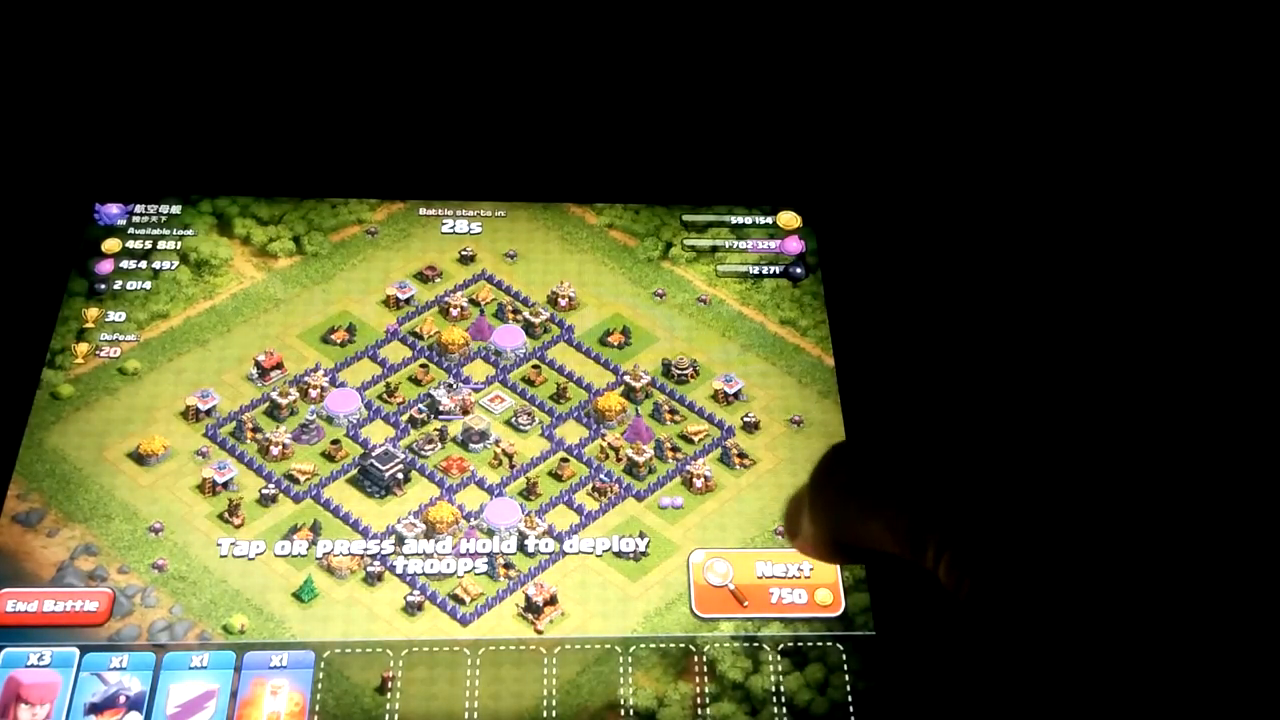
{"action": "left_click", "coordinate": [770, 584]}
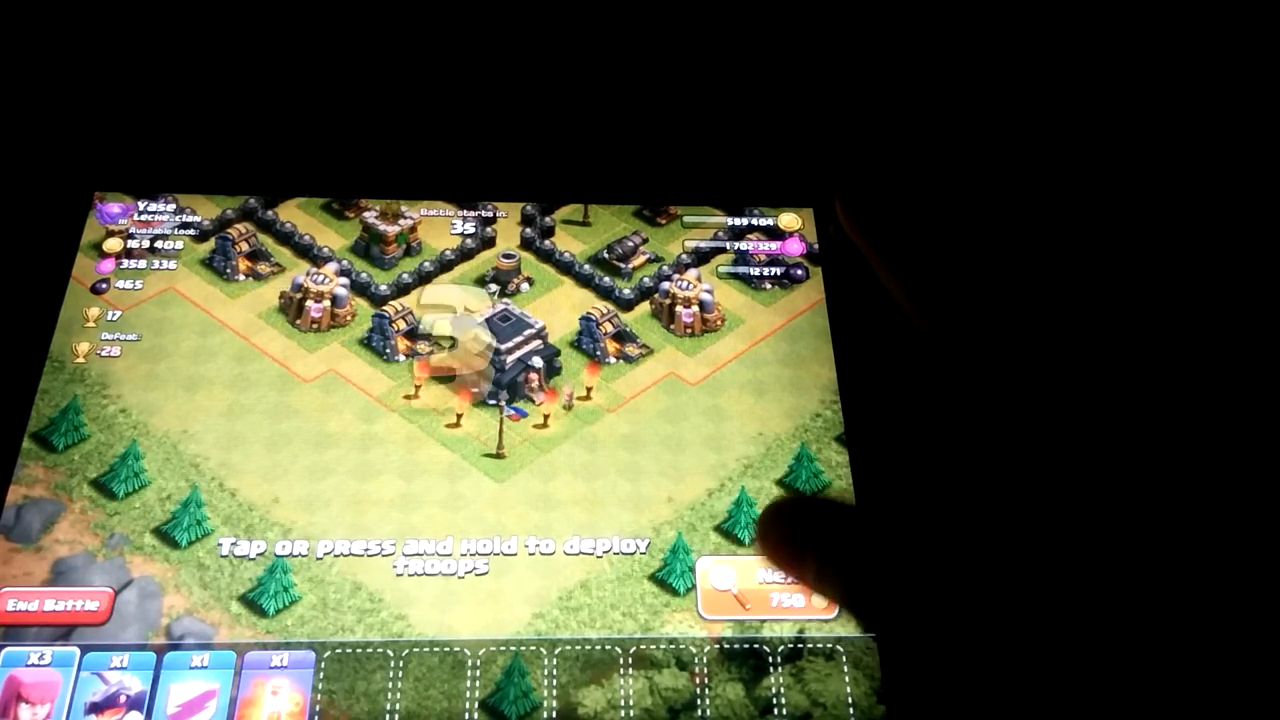
- Skip past six more opponent villages with Next during the multiplayer search
{"action": "left_click", "coordinate": [770, 596]}
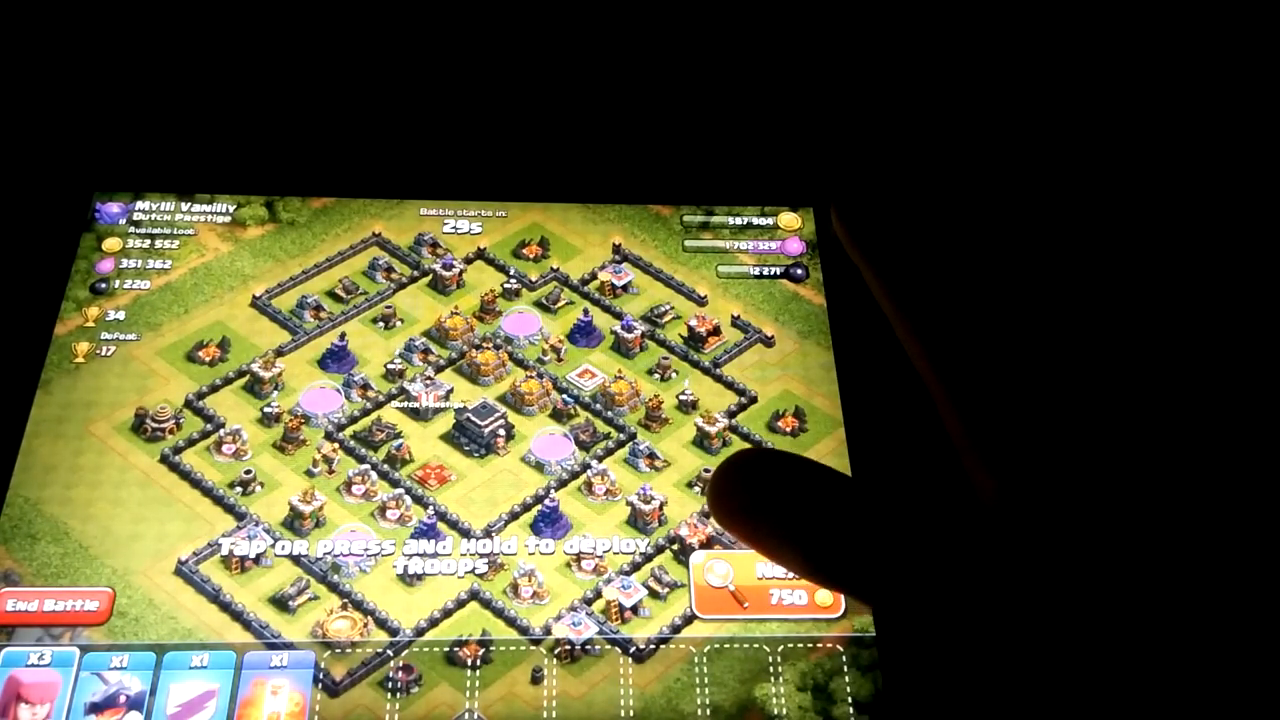
{"action": "left_click", "coordinate": [764, 584]}
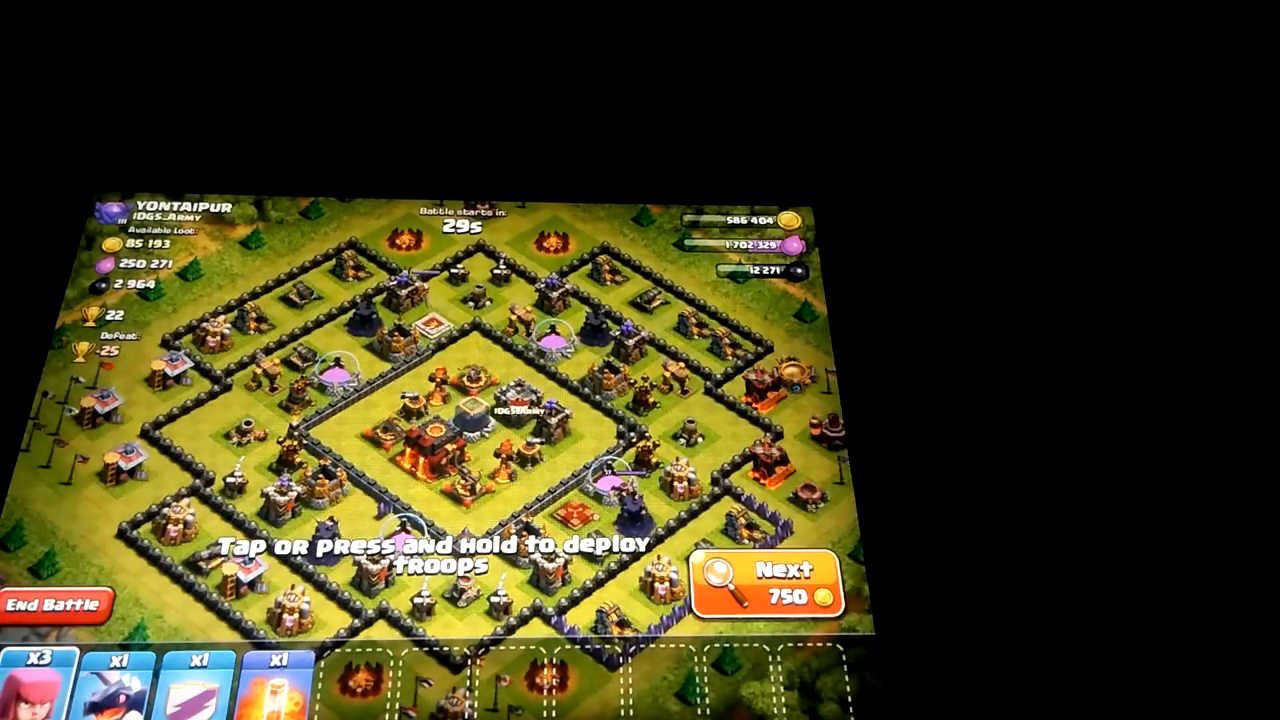
{"action": "left_click", "coordinate": [768, 584]}
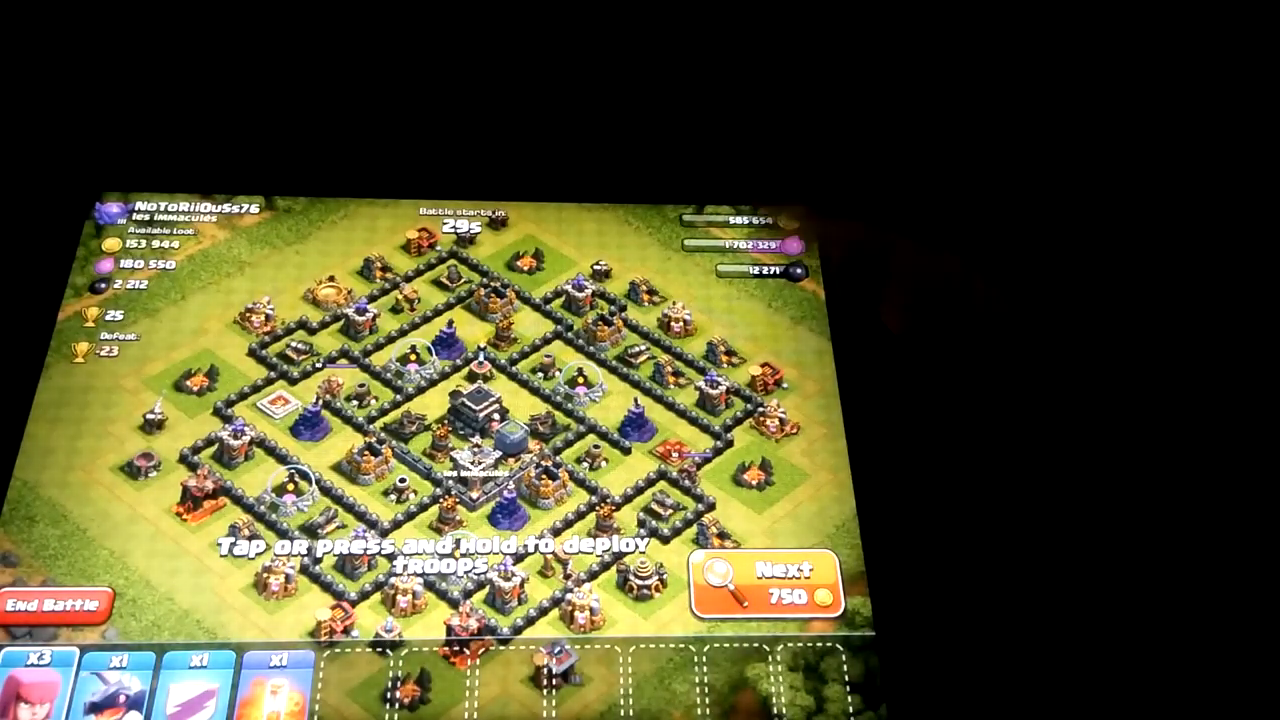
{"action": "left_click", "coordinate": [768, 584]}
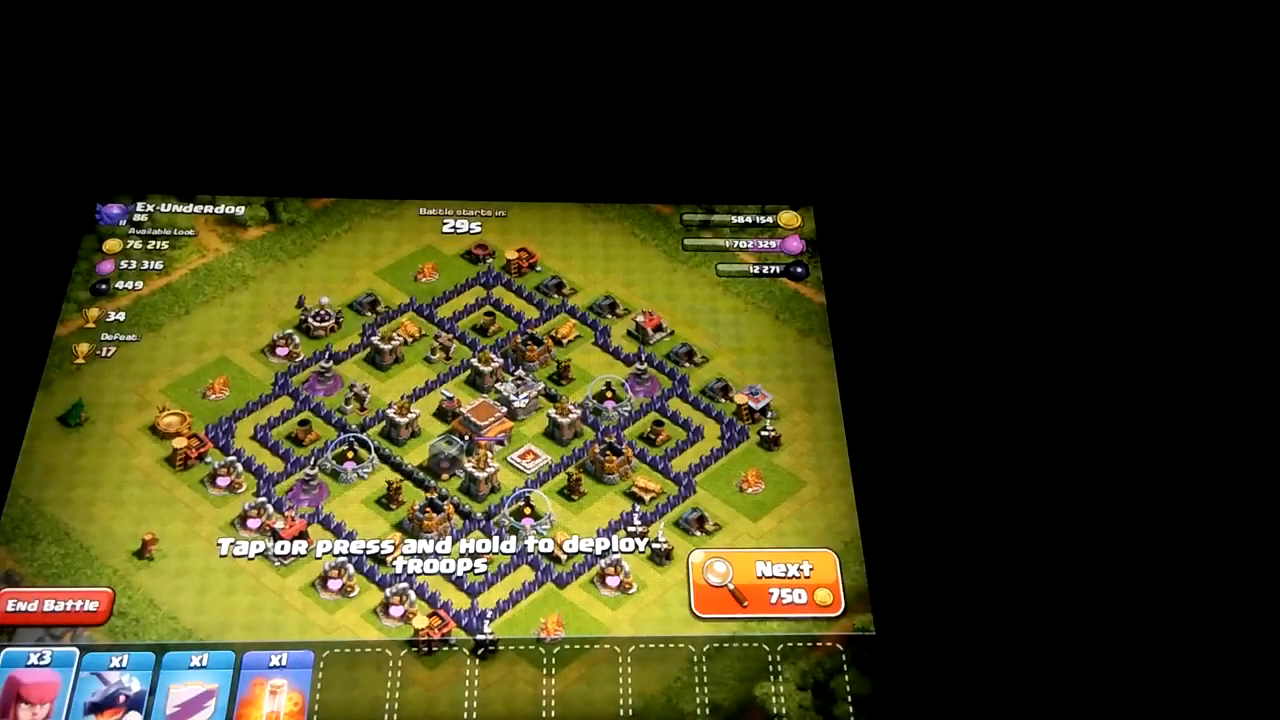
{"action": "left_click", "coordinate": [764, 580]}
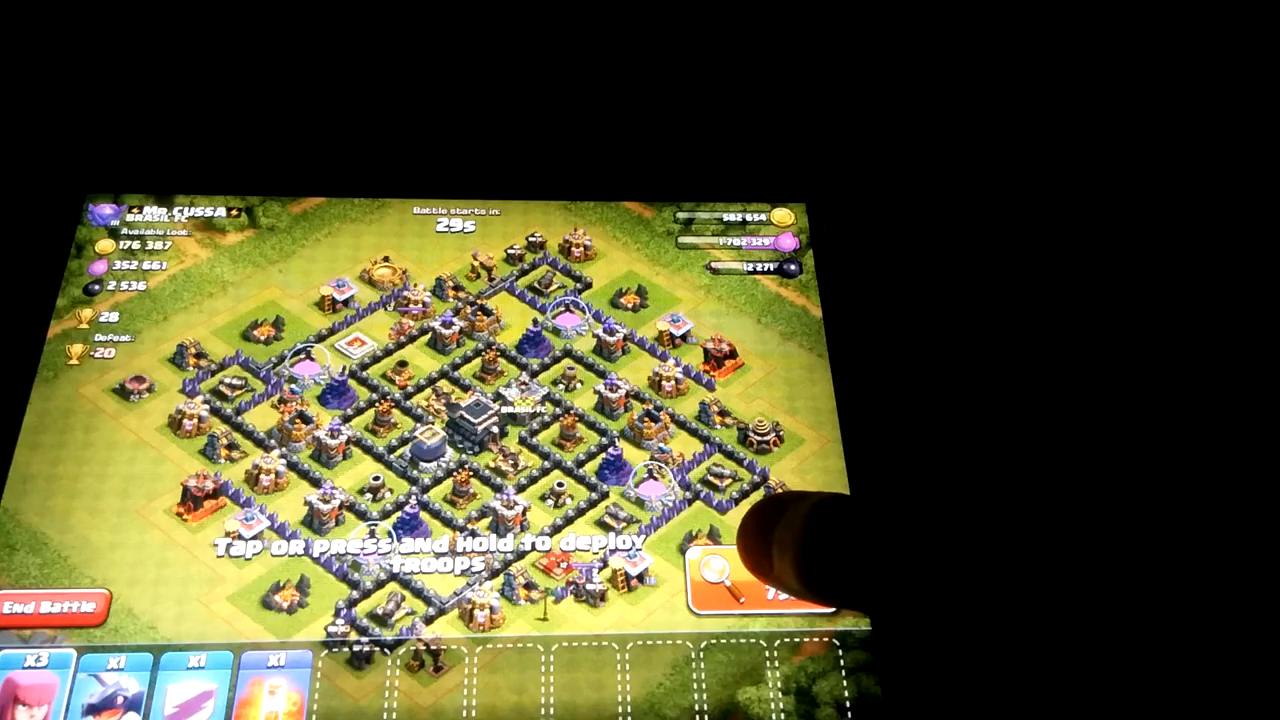
{"action": "left_click", "coordinate": [760, 580]}
{"action": "type", "text": "back"}
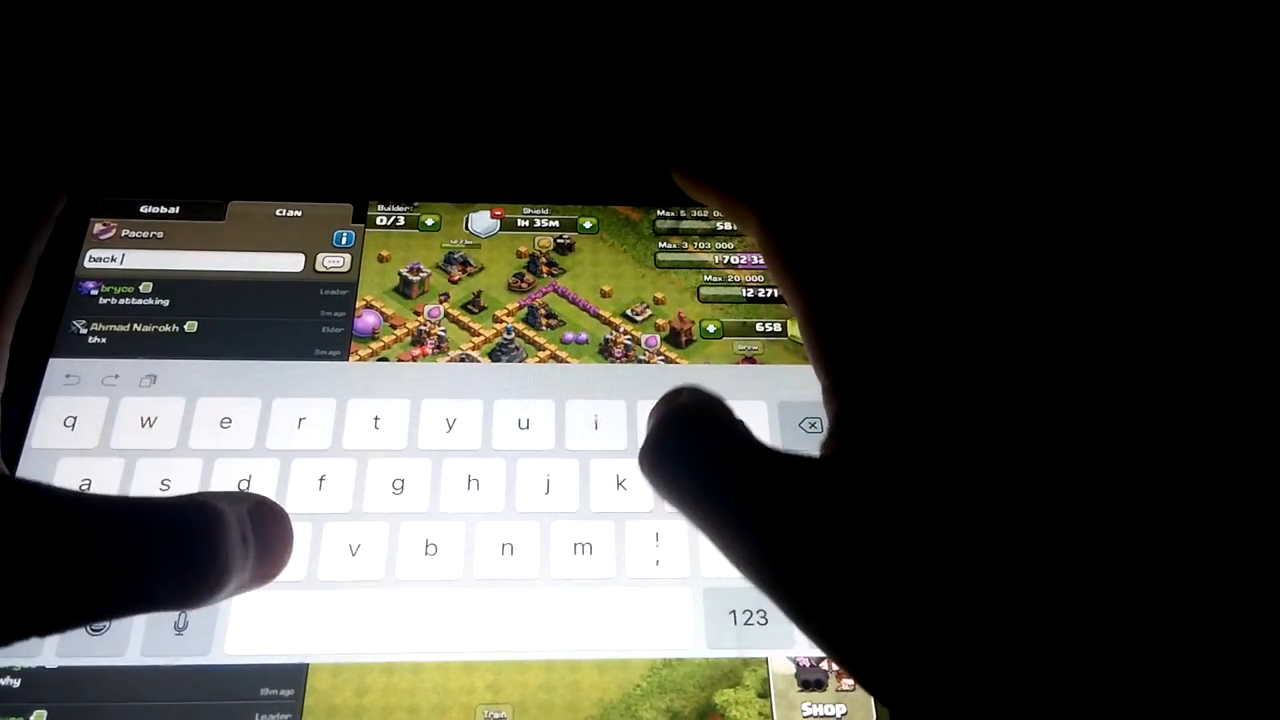
- Send the clan chat message 'could not' find anyone and hide the chat panel
{"action": "type", "text": "could not"}
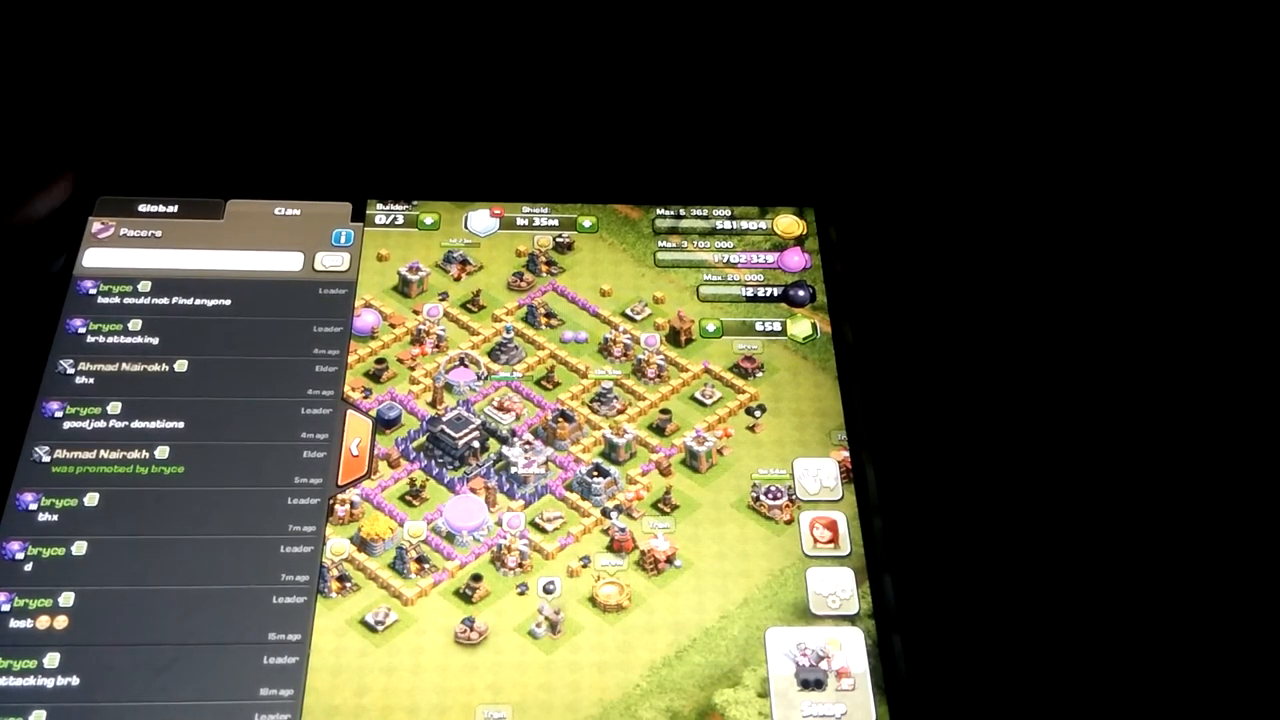
{"action": "left_click", "coordinate": [356, 444]}
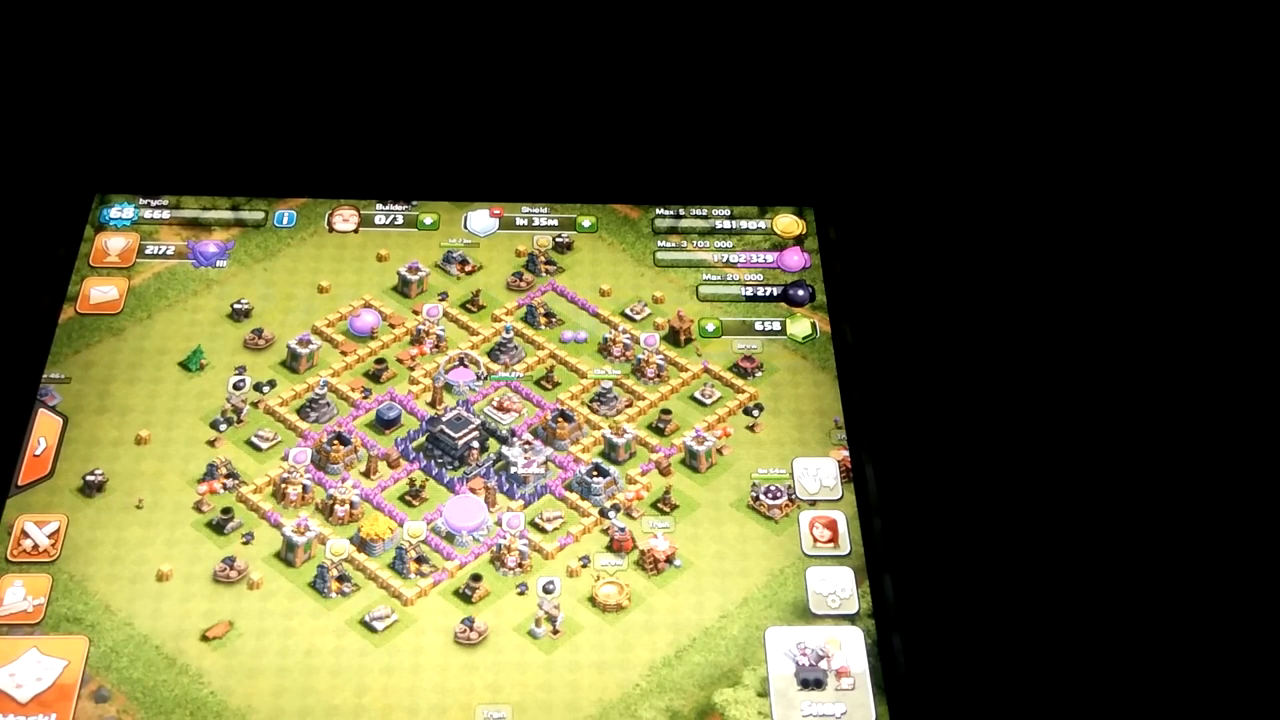